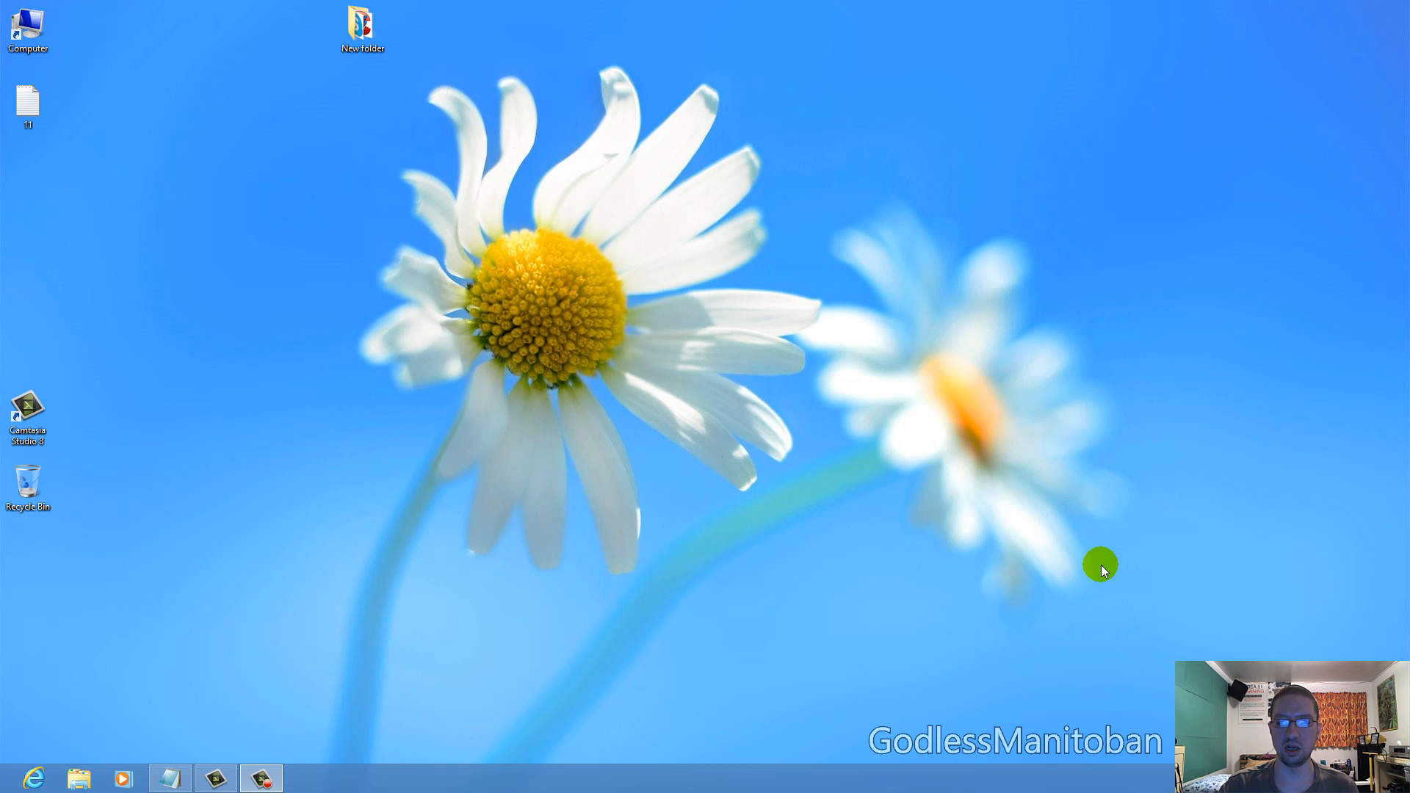
mouse_move(868, 525)
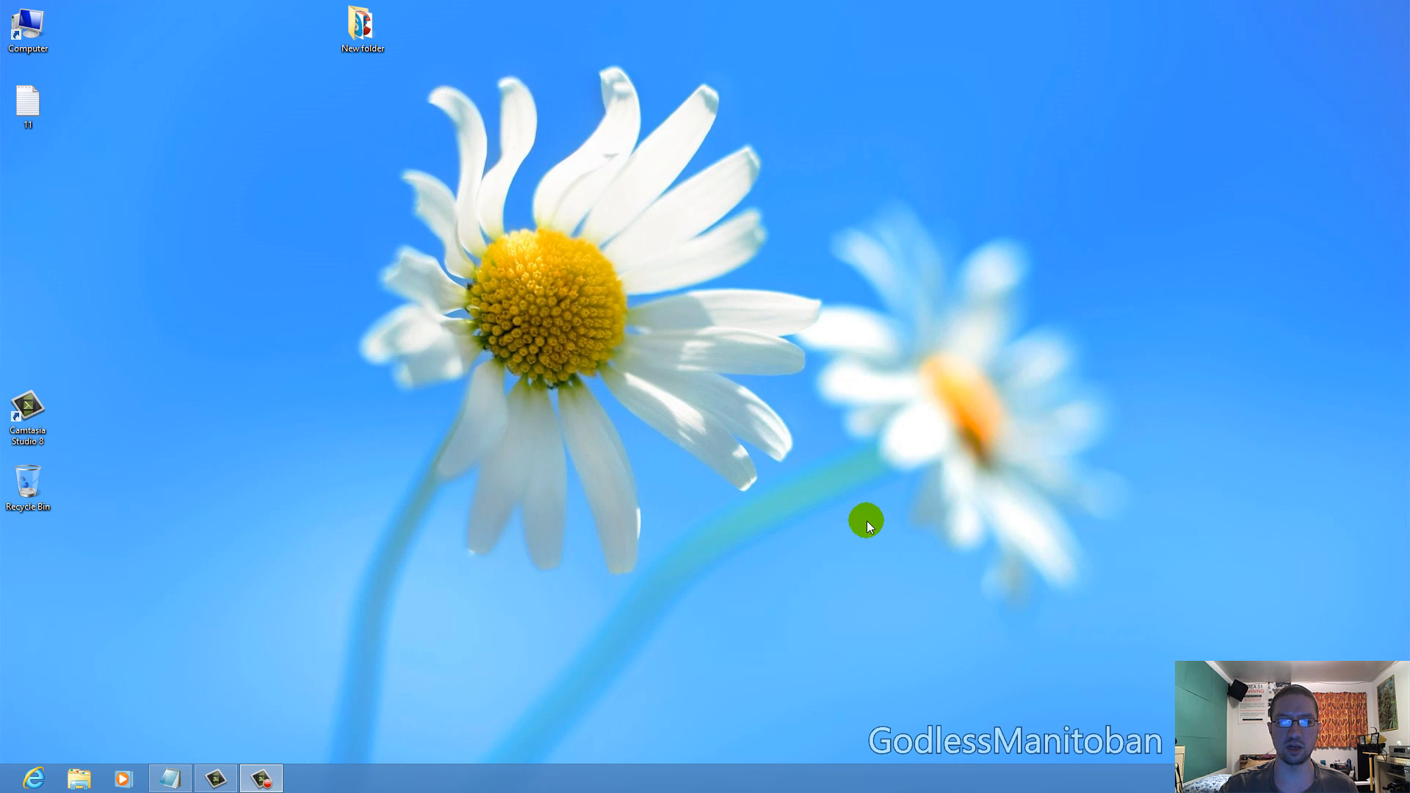
mouse_move(446, 341)
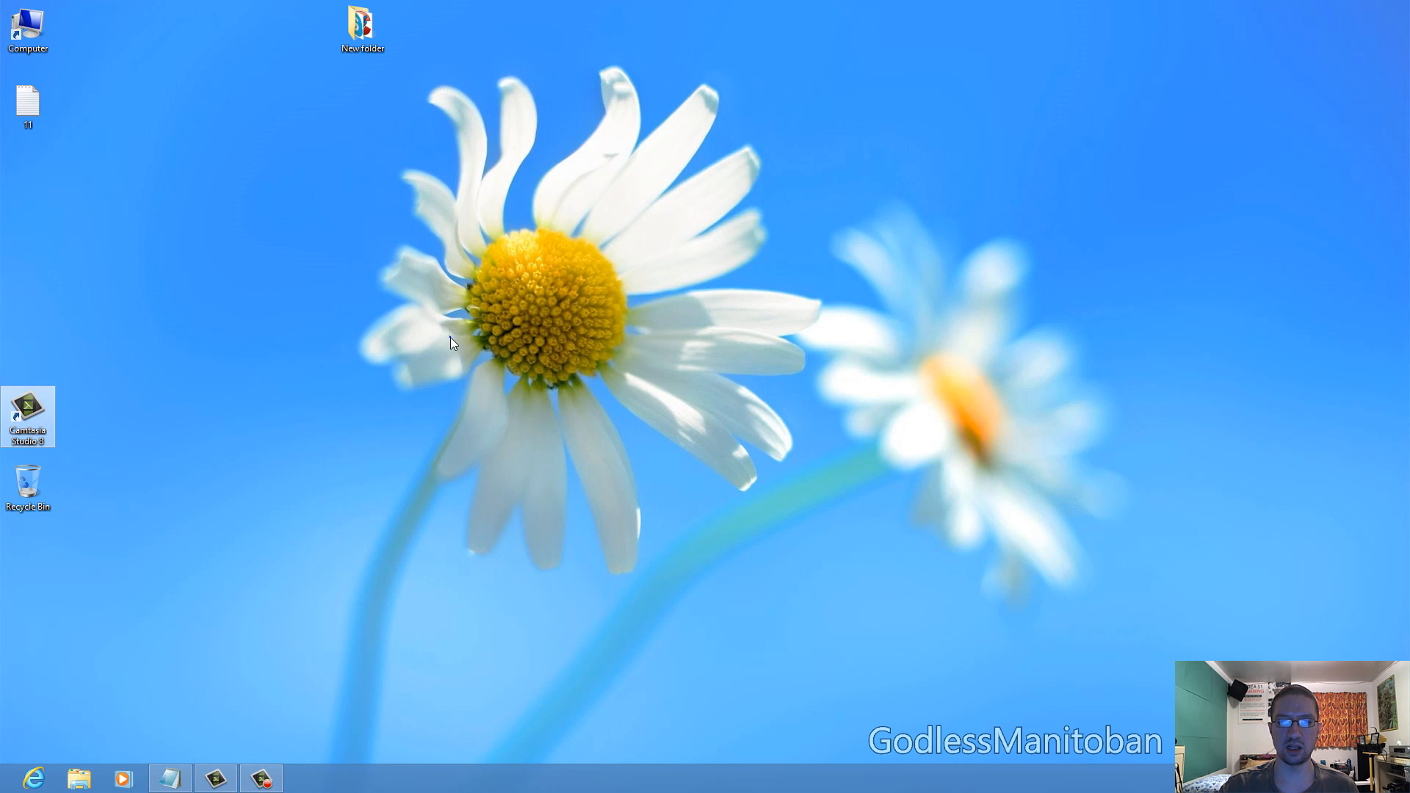
Step: Create a desktop shortcut named Shutdown targeting 'Shutdown.exe -s -t 00'
right_click(449, 343)
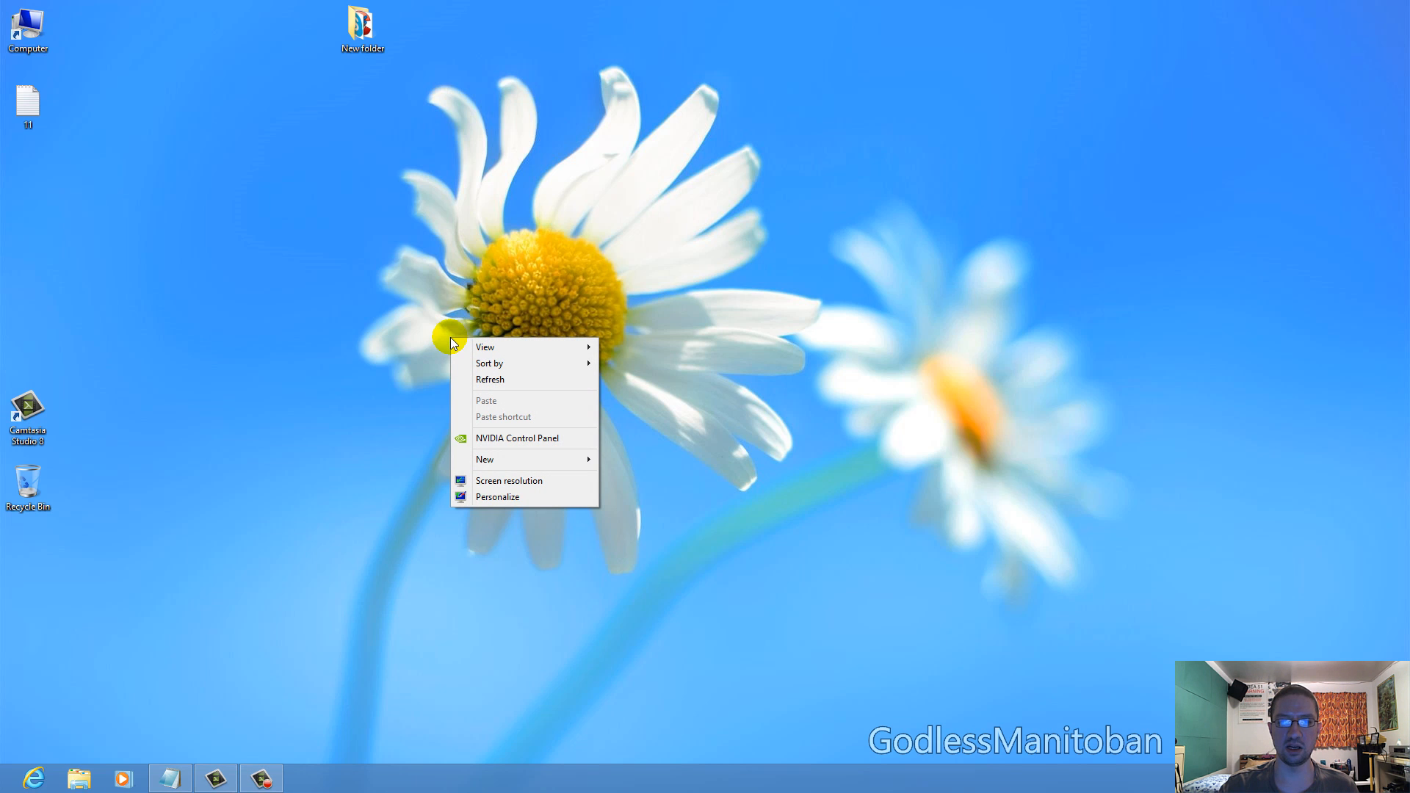
mouse_move(488, 461)
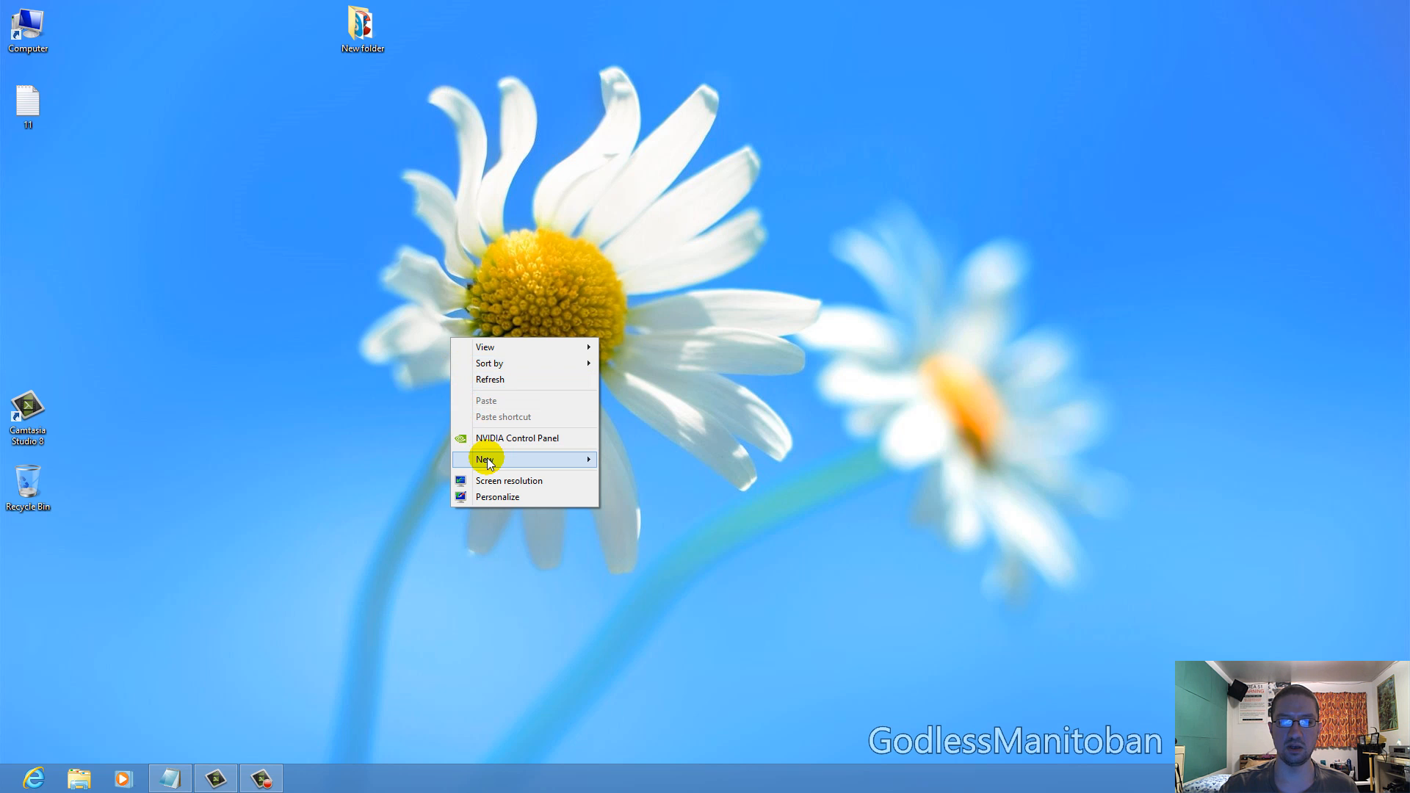
click(486, 459)
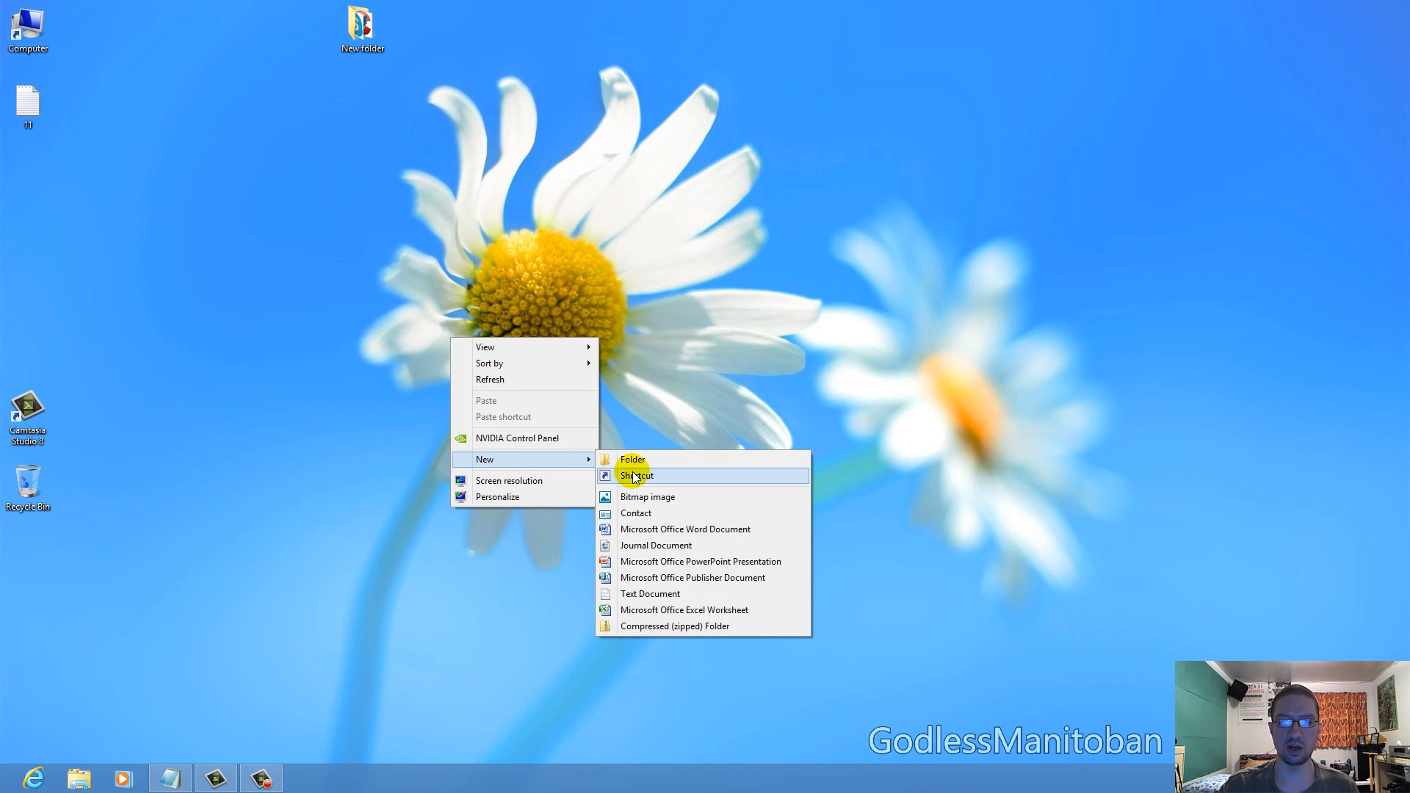
click(636, 475)
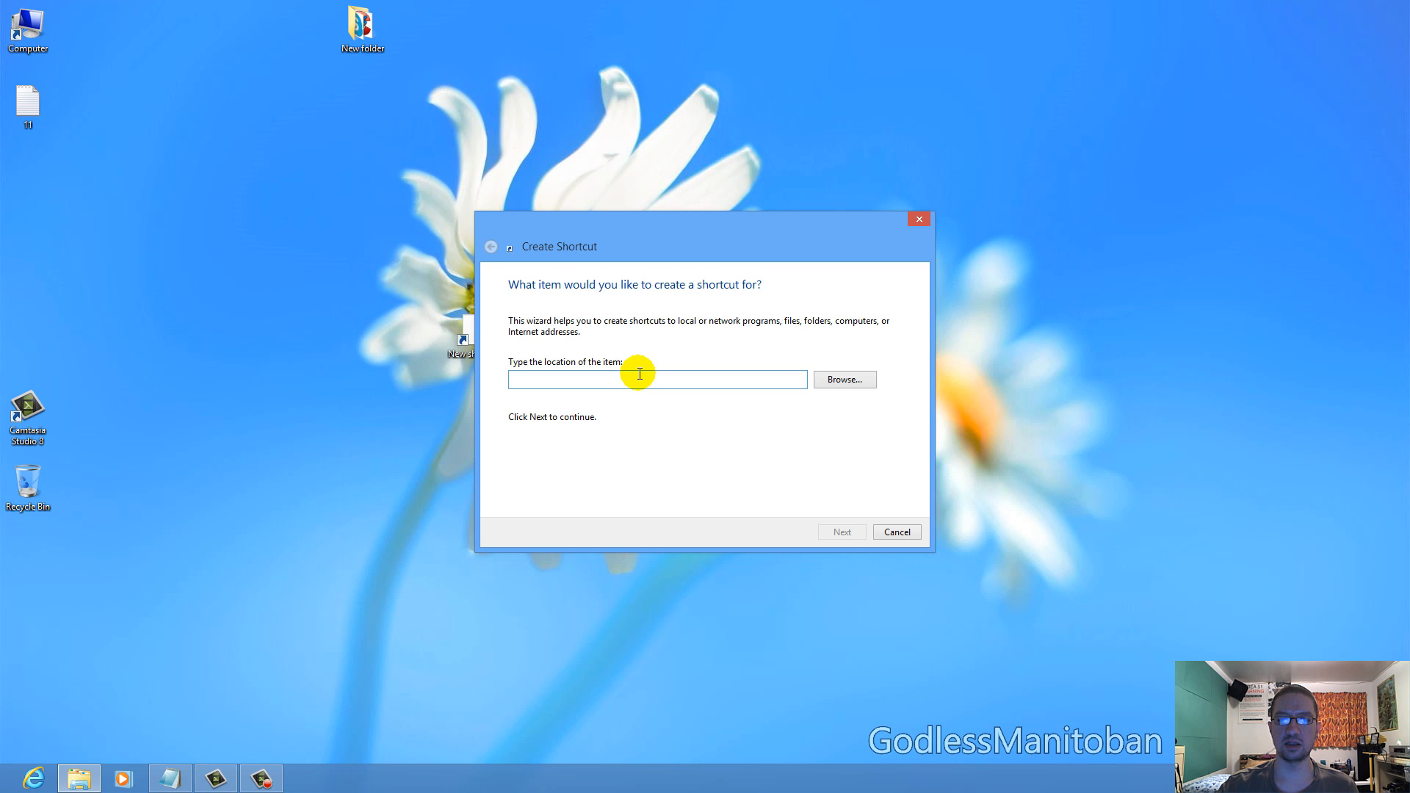
right_click(636, 374)
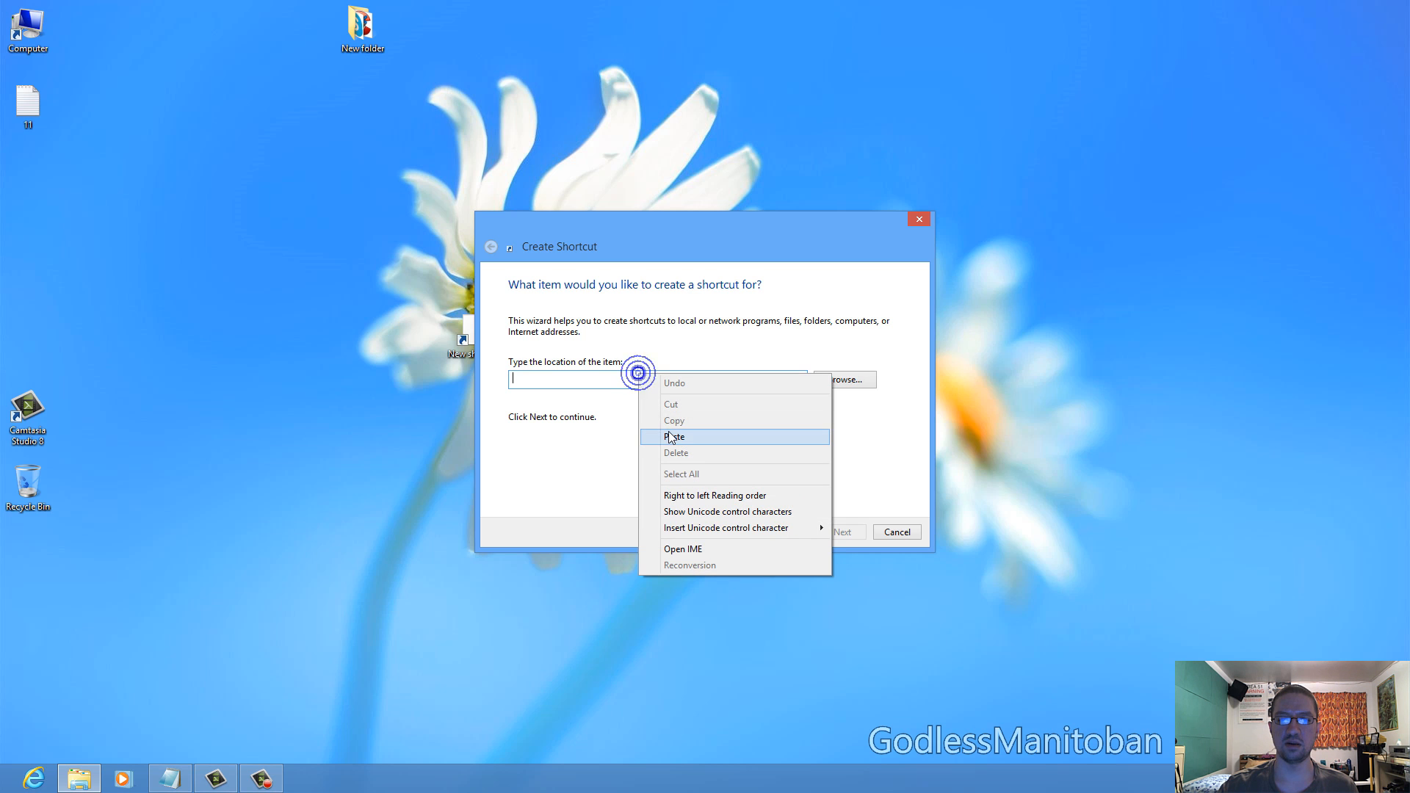
click(673, 437)
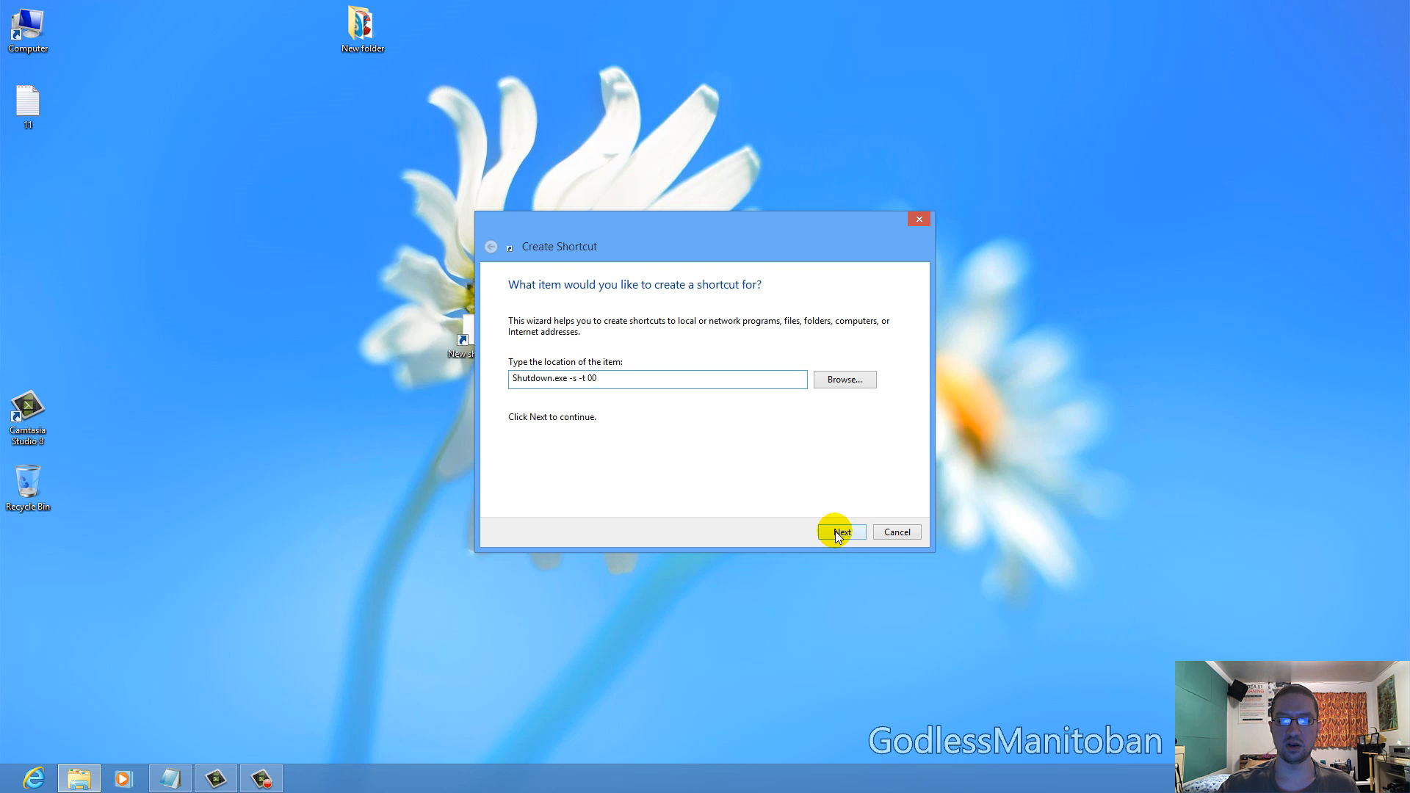
click(841, 532)
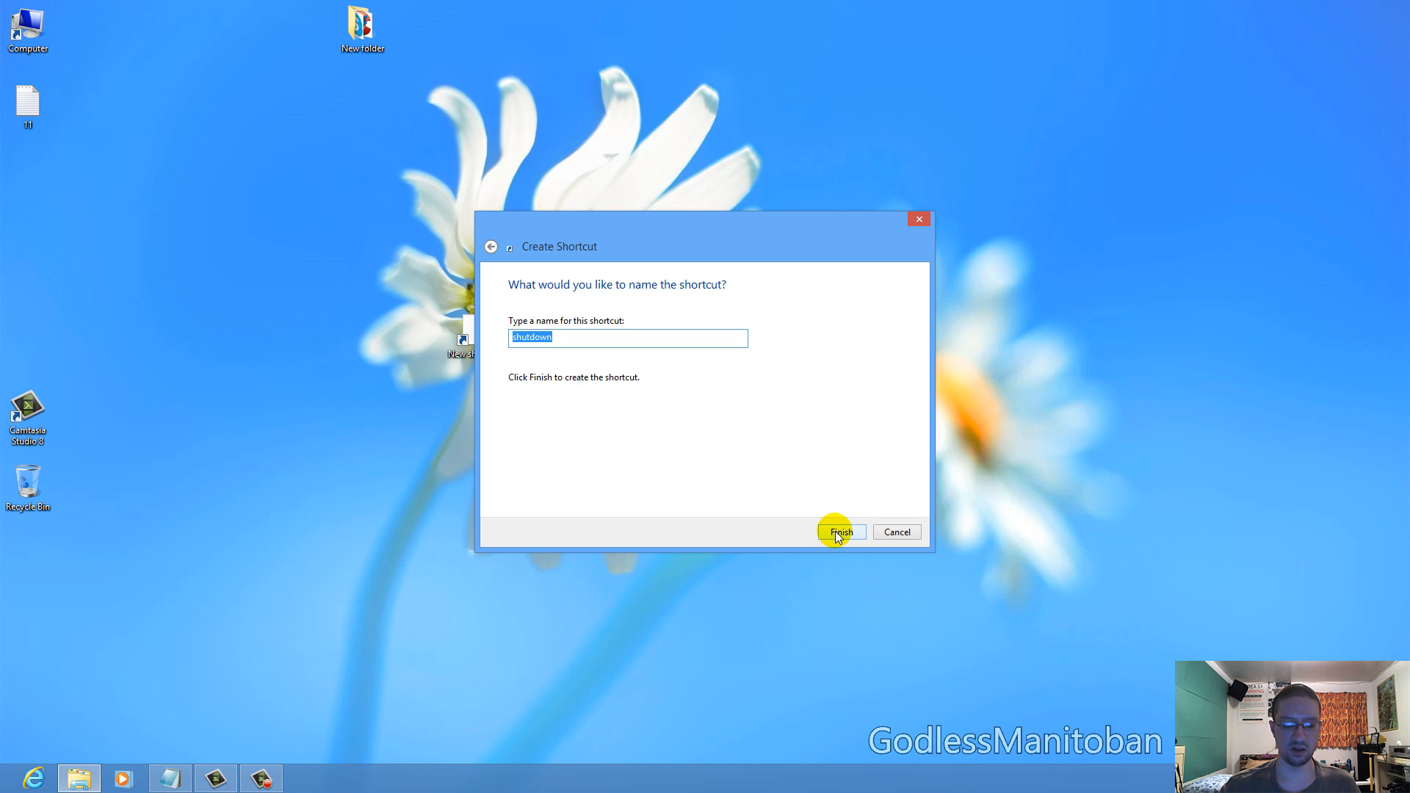
text(Sho)
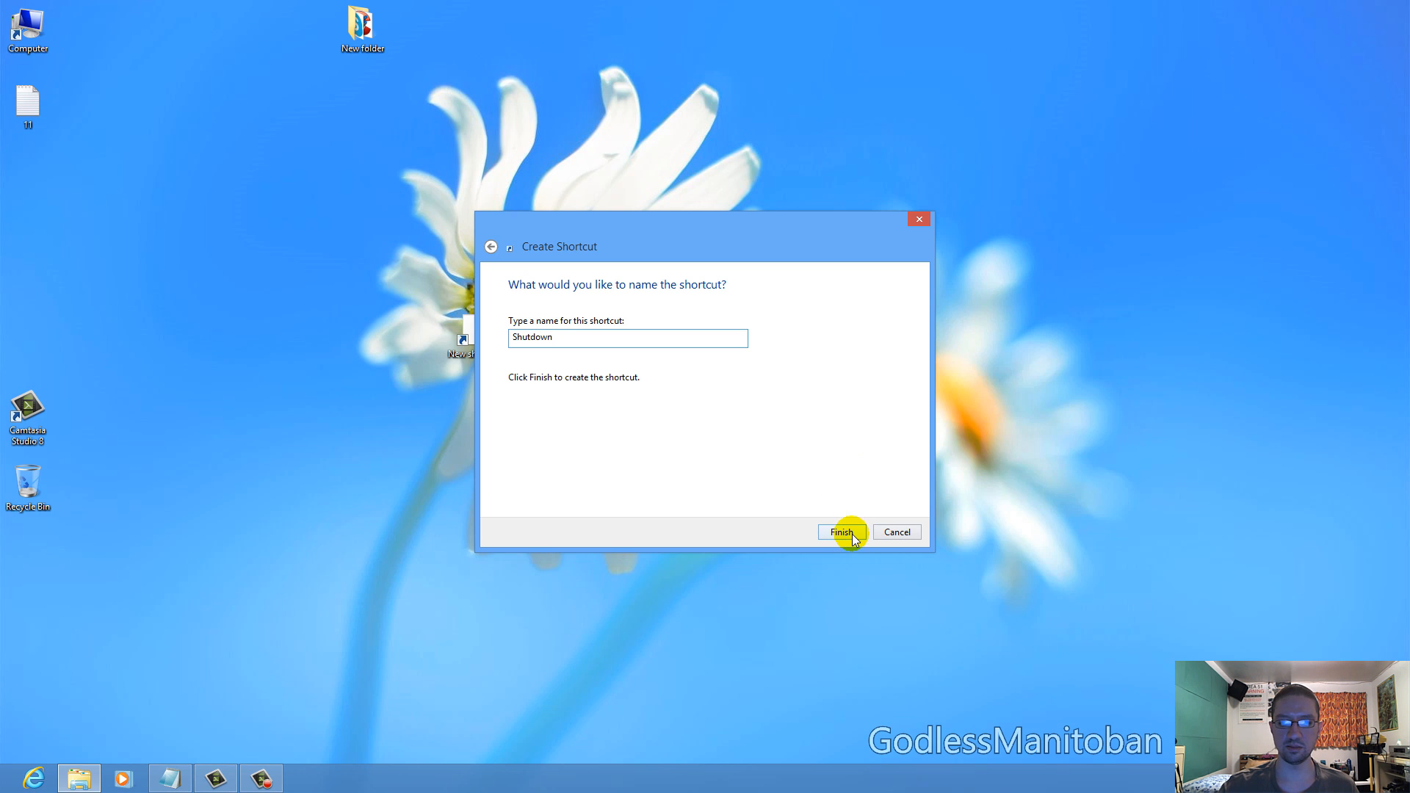
click(842, 531)
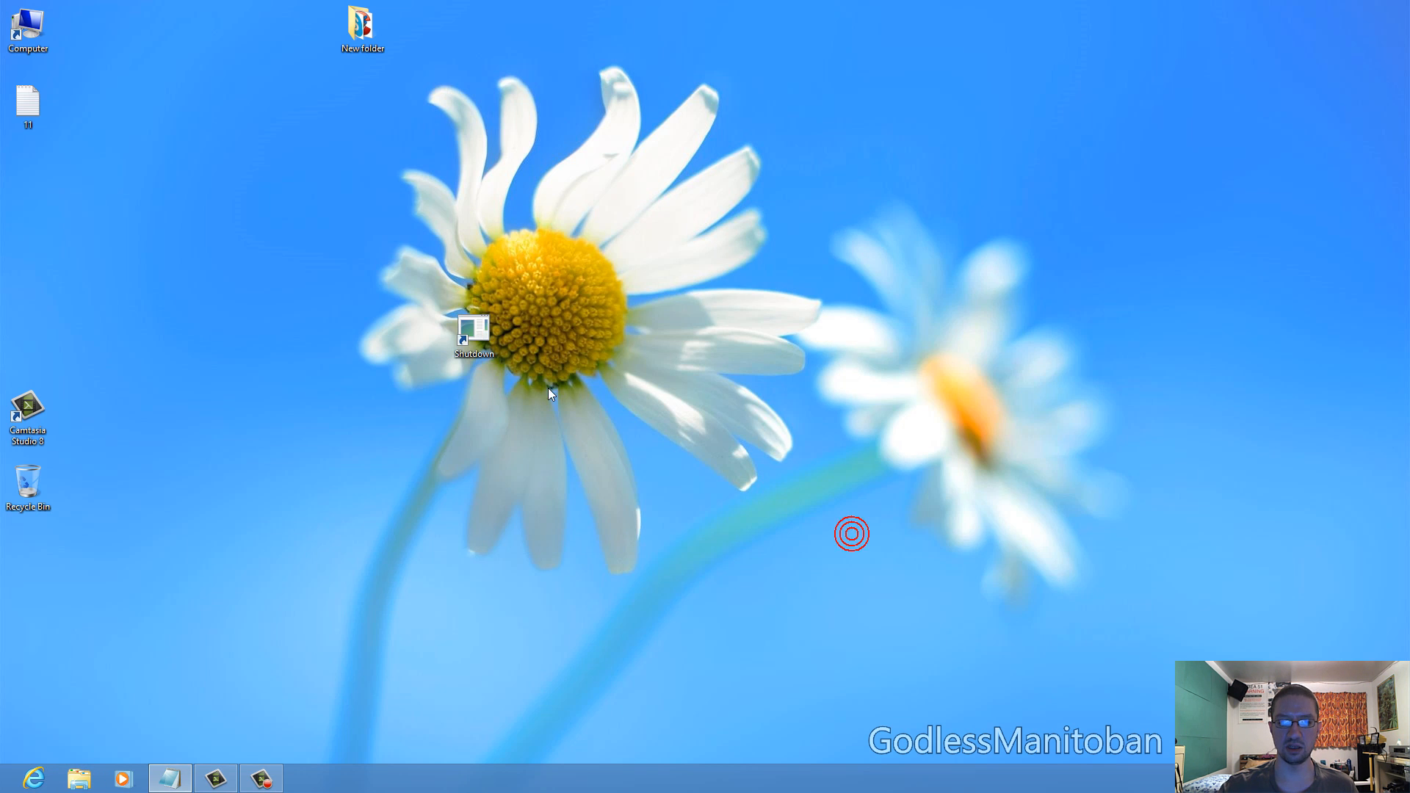
Step: Switch the Shutdown shortcut's icon to the red power icon in its Properties
right_click(474, 338)
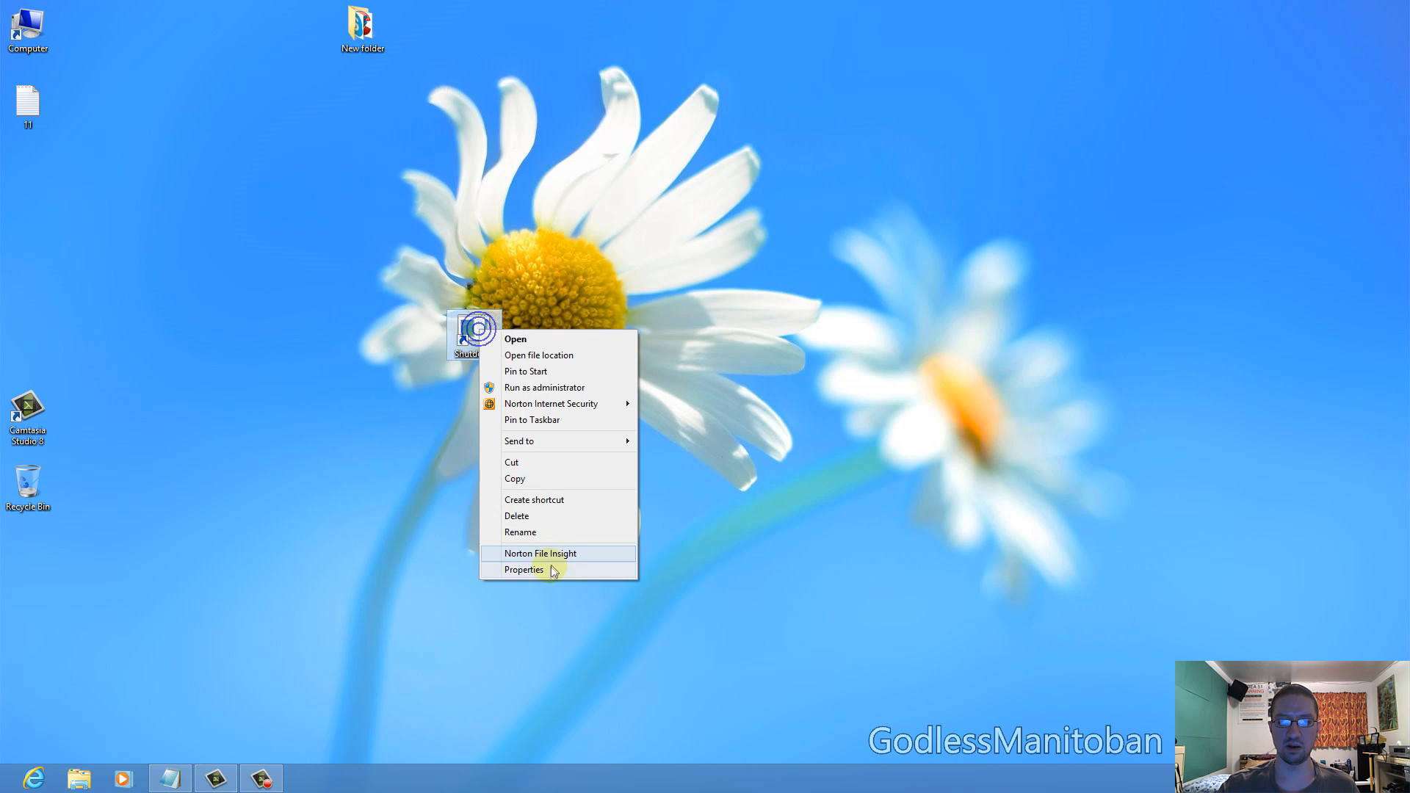
mouse_move(555, 572)
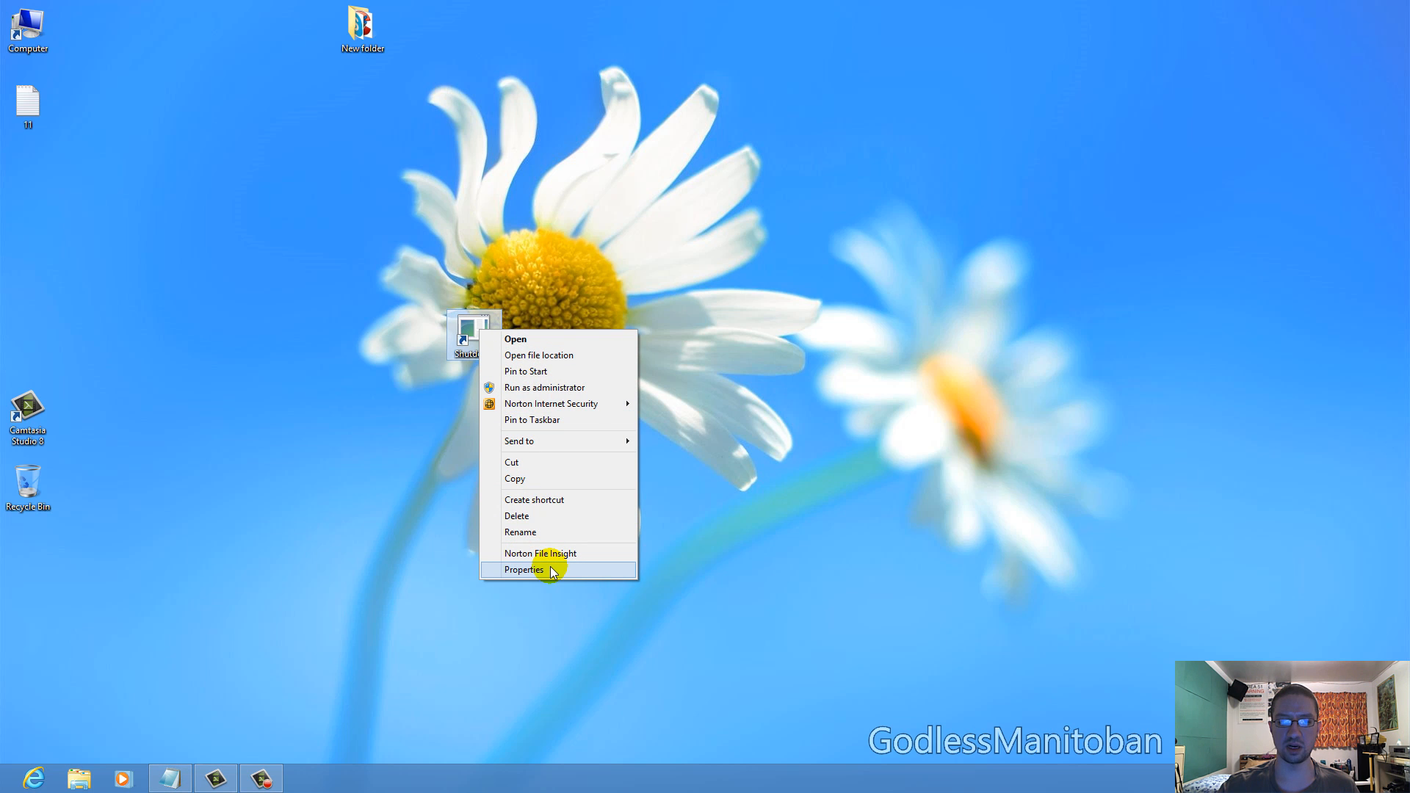
click(525, 569)
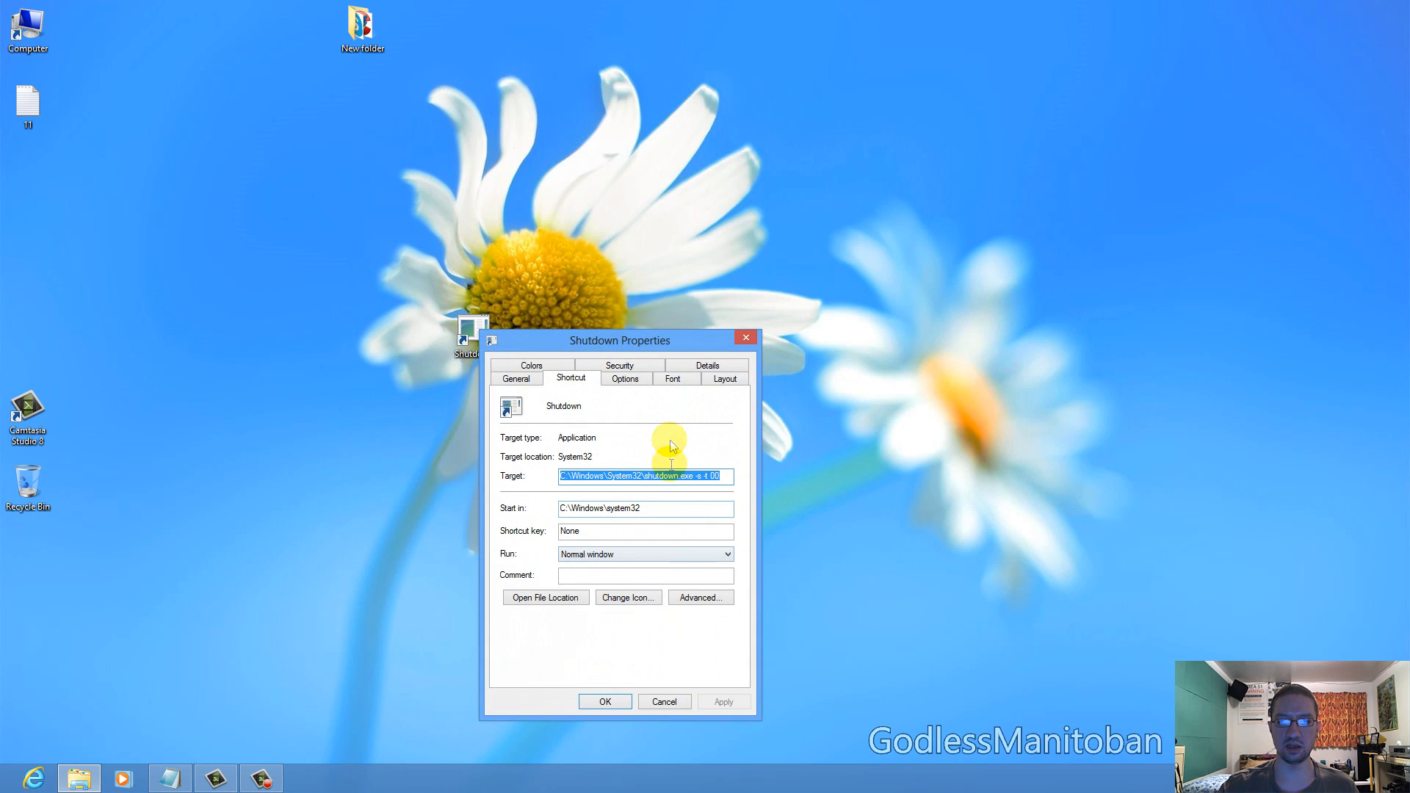
click(628, 598)
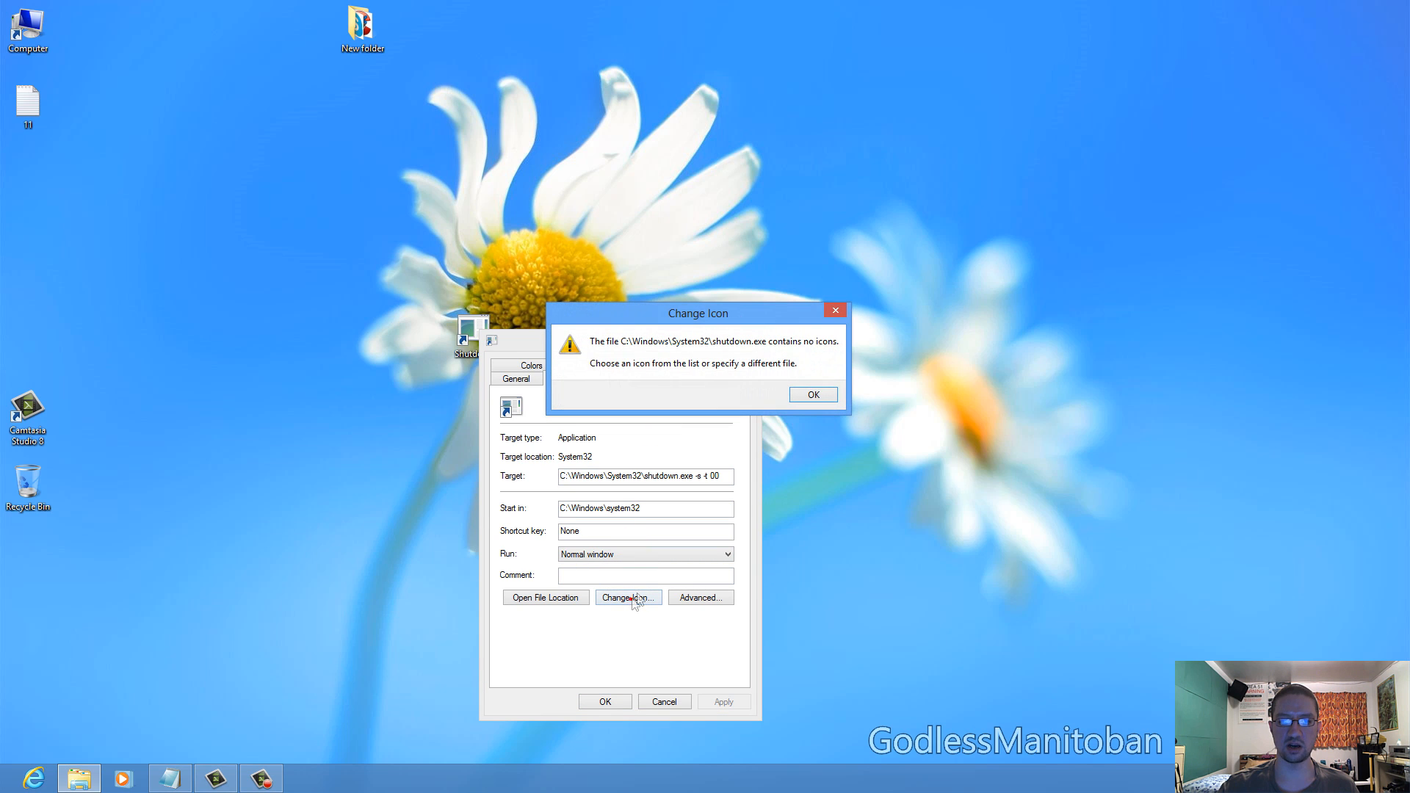
click(813, 394)
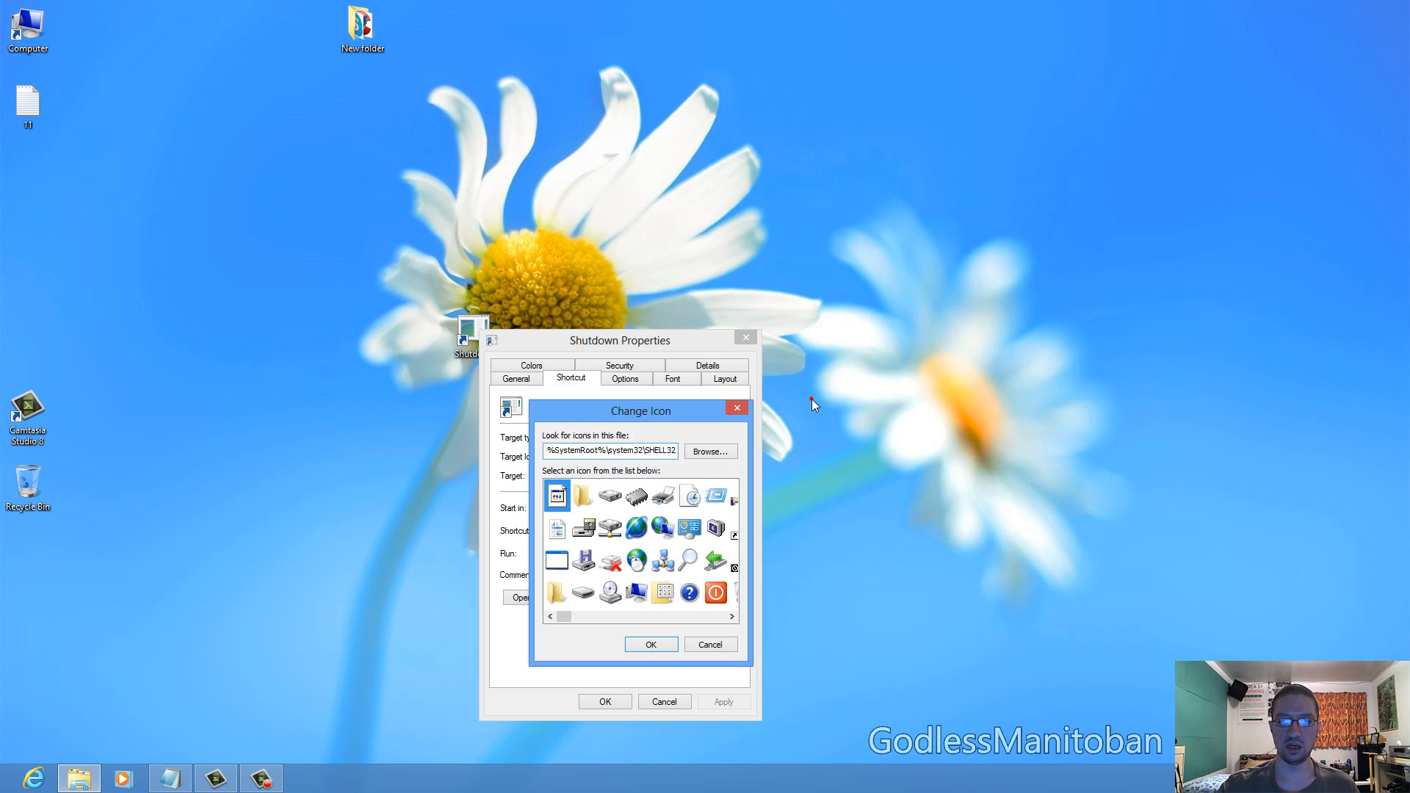
click(715, 592)
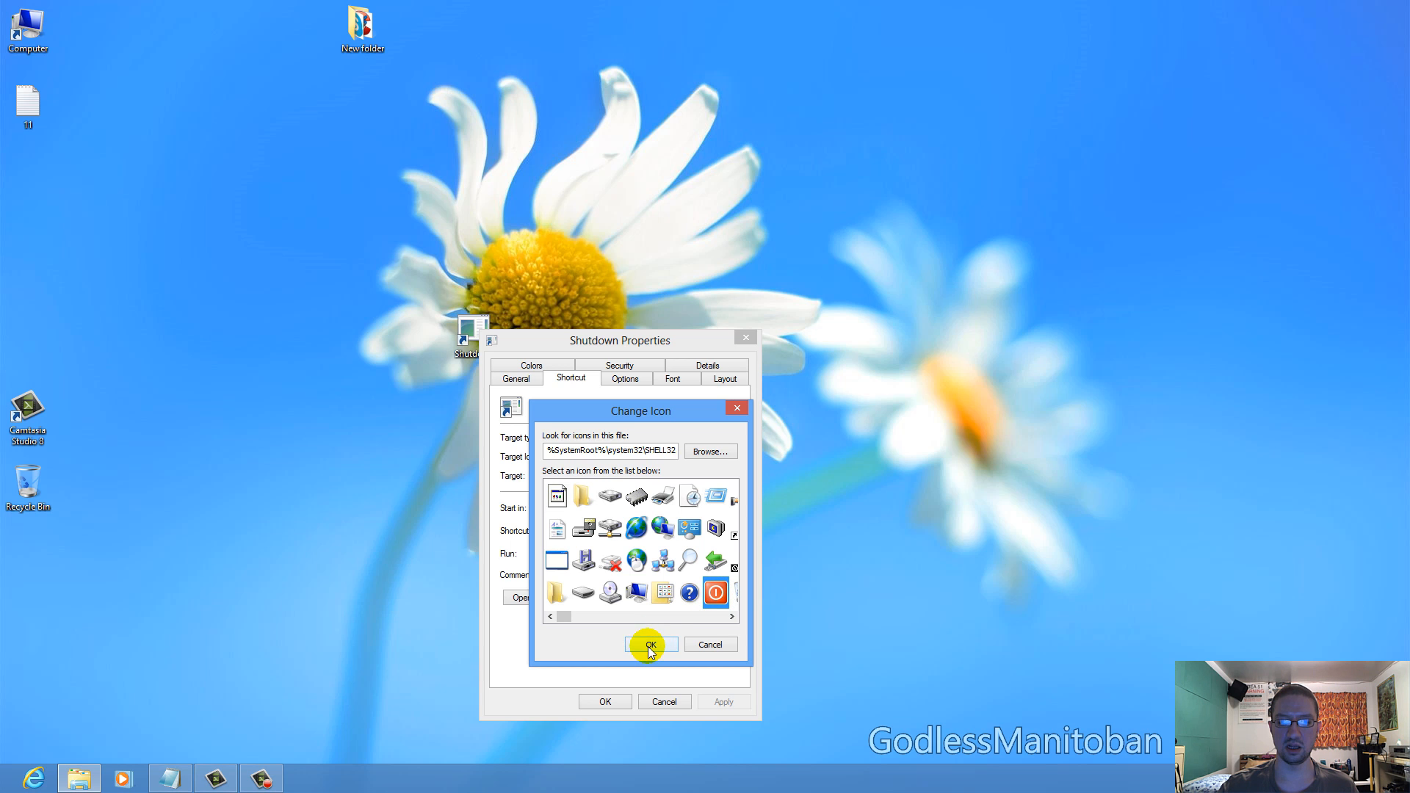
click(648, 644)
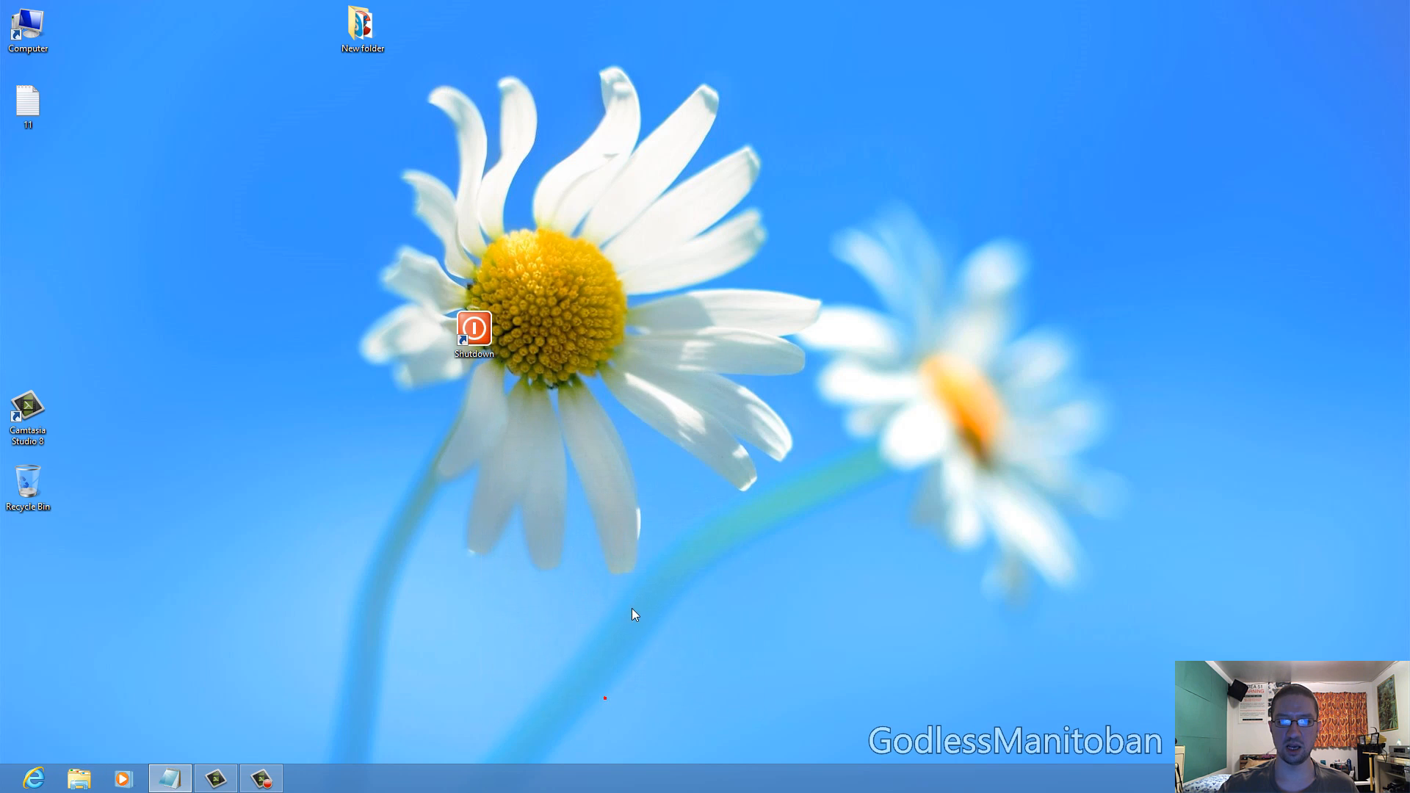
mouse_move(477, 331)
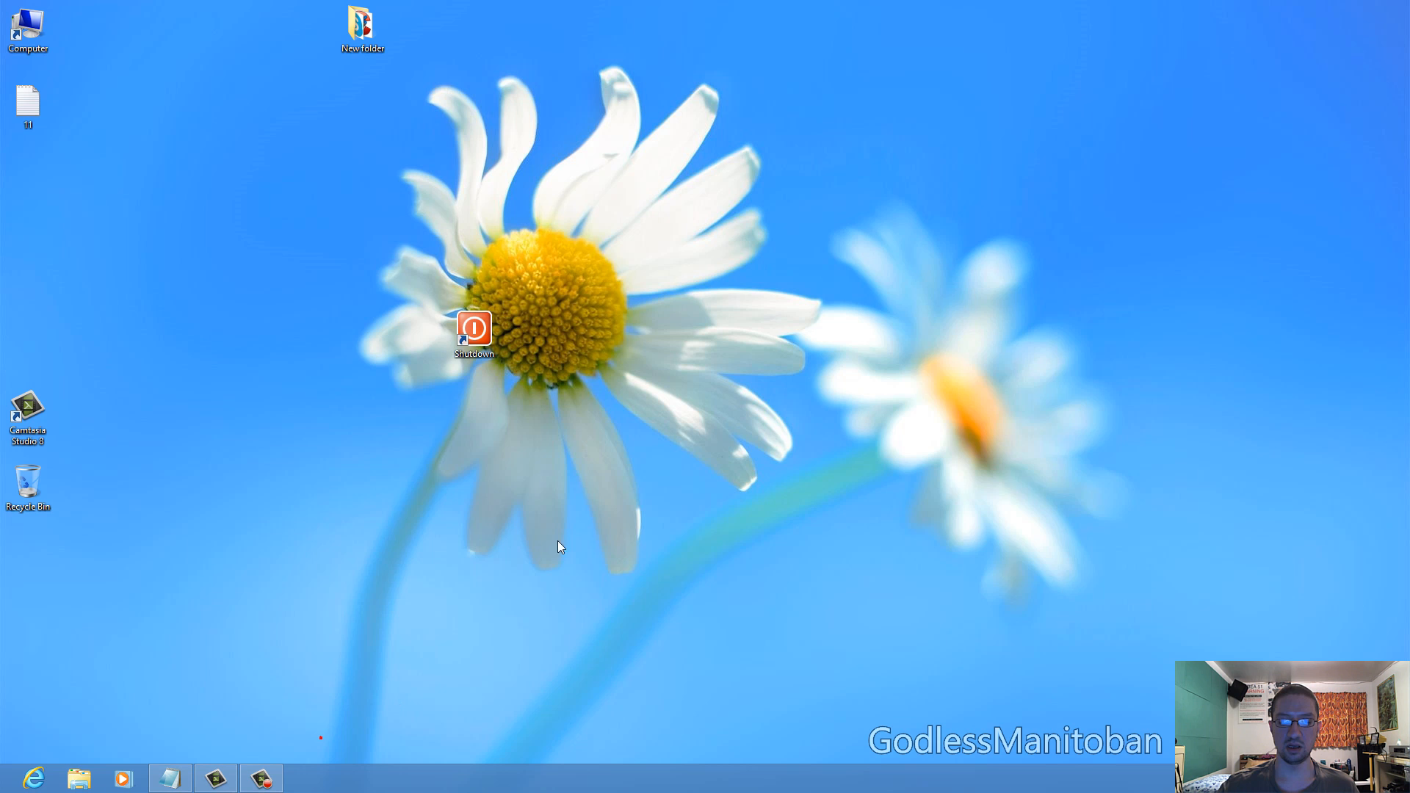
Step: Create a desktop shortcut targeting 'Shutdown.exe -r -t 00' and name it Restart
click(606, 409)
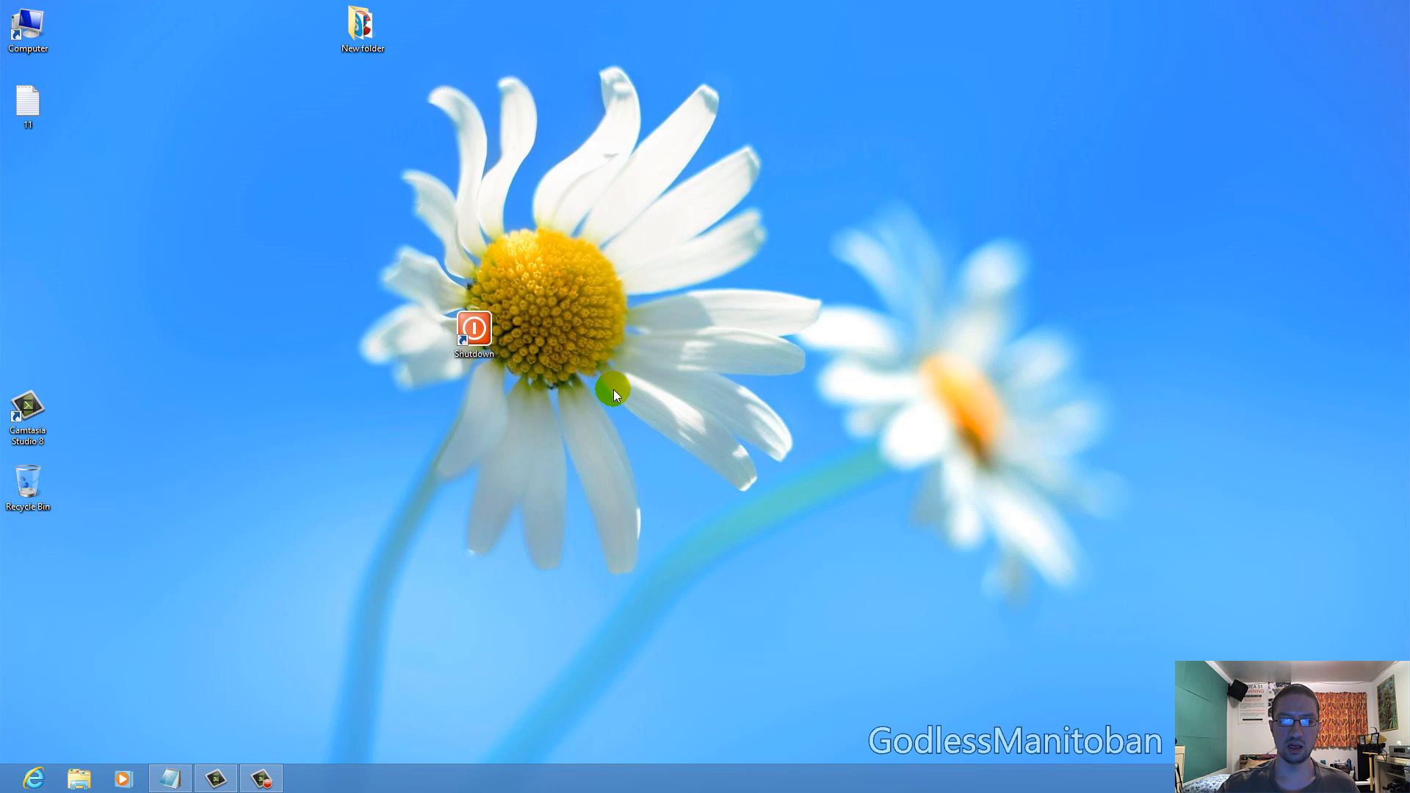
right_click(614, 395)
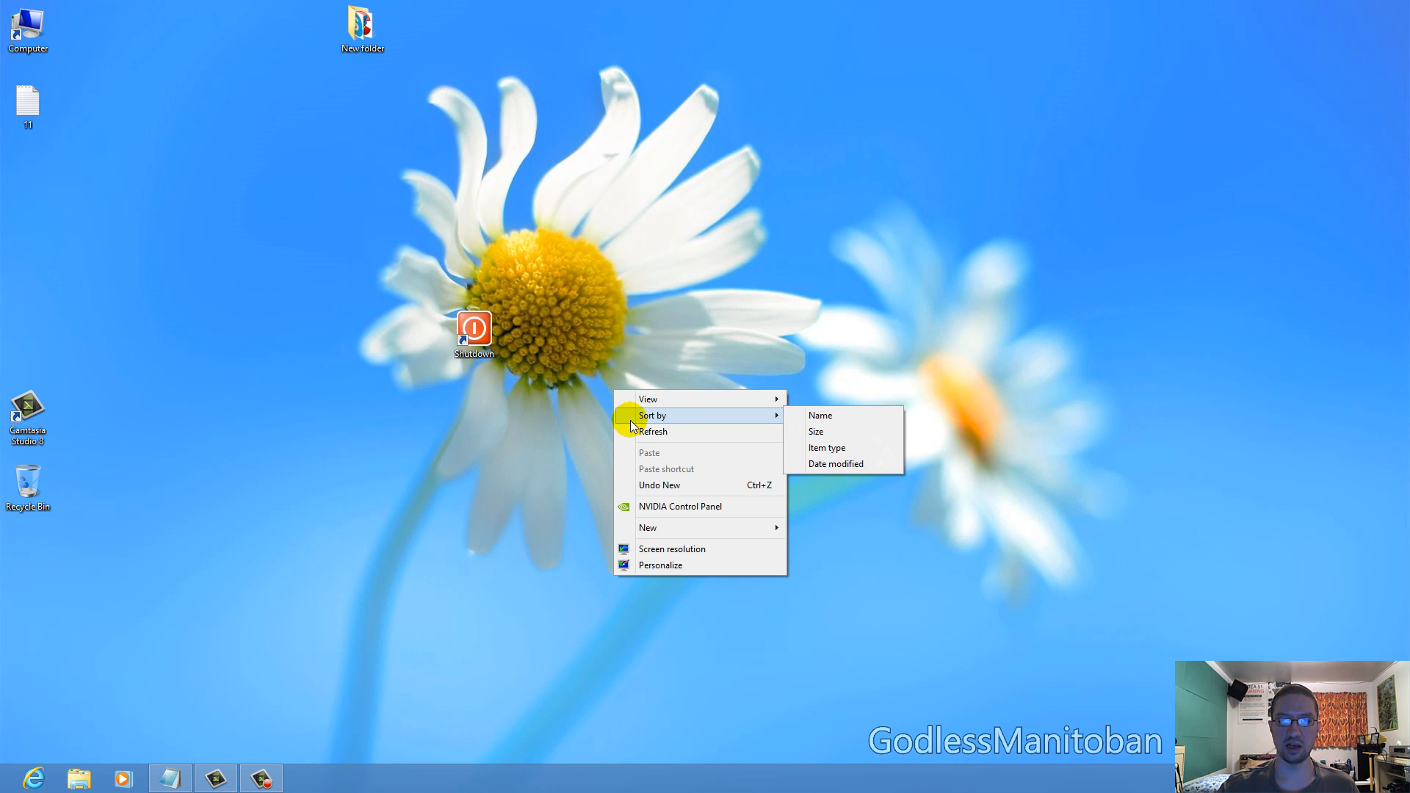
mouse_move(664, 528)
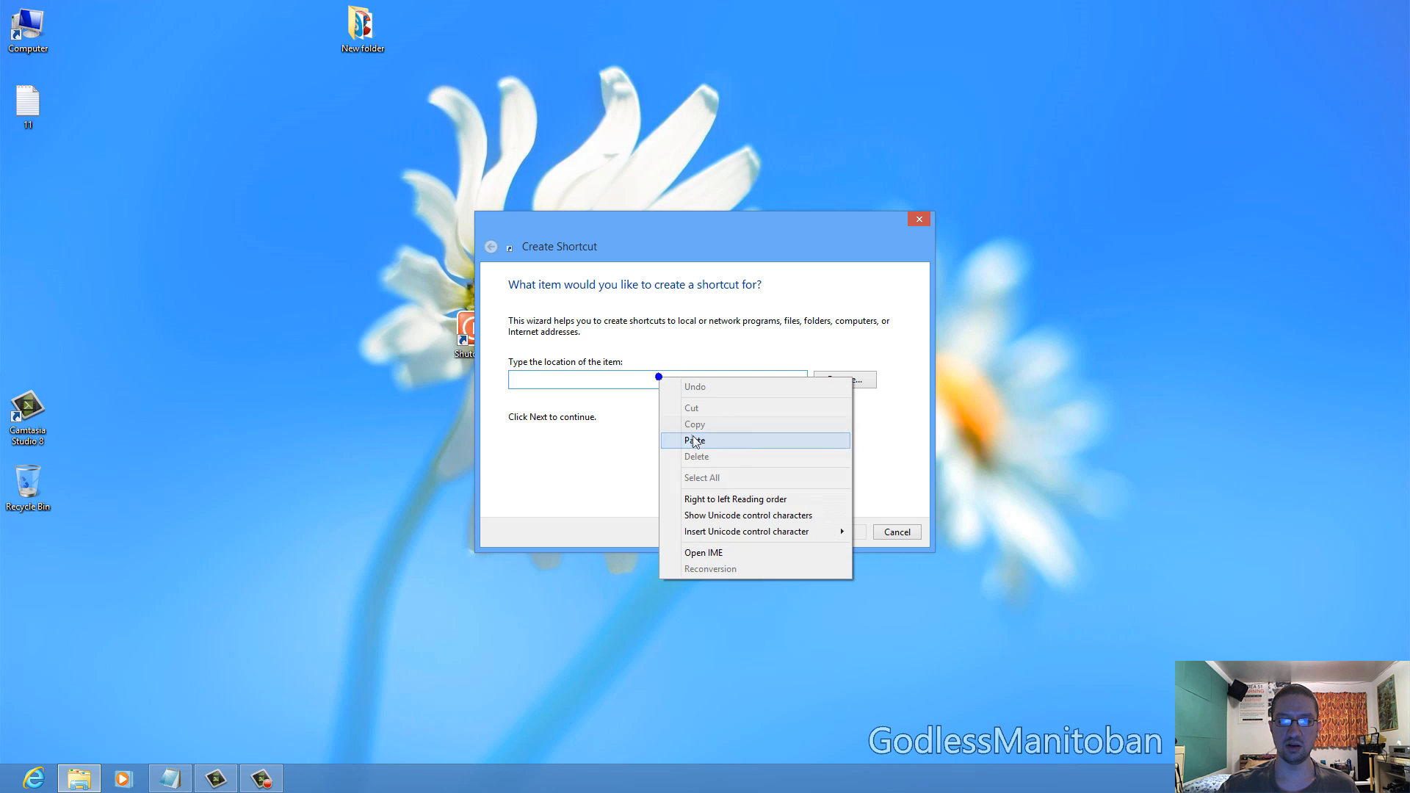
click(695, 440)
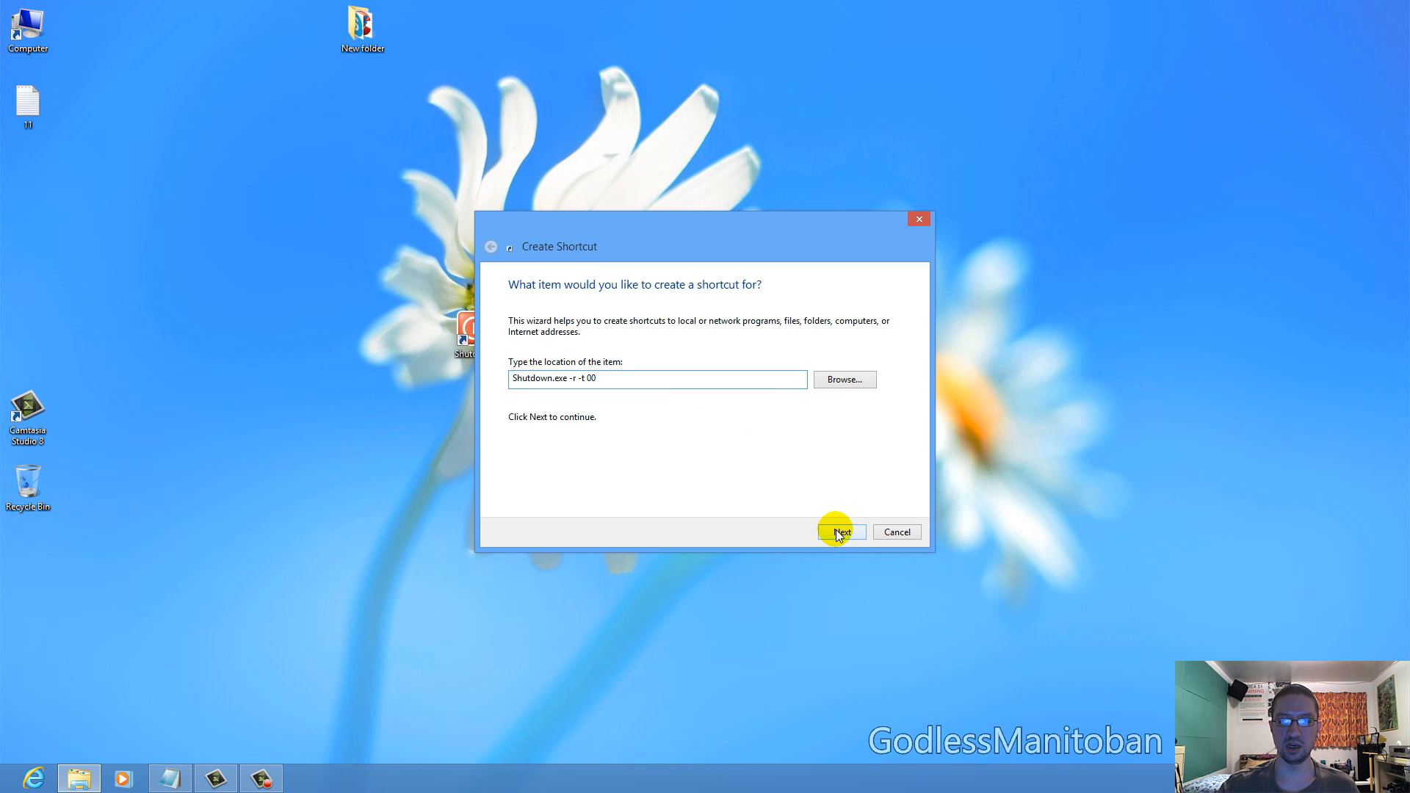
click(841, 531)
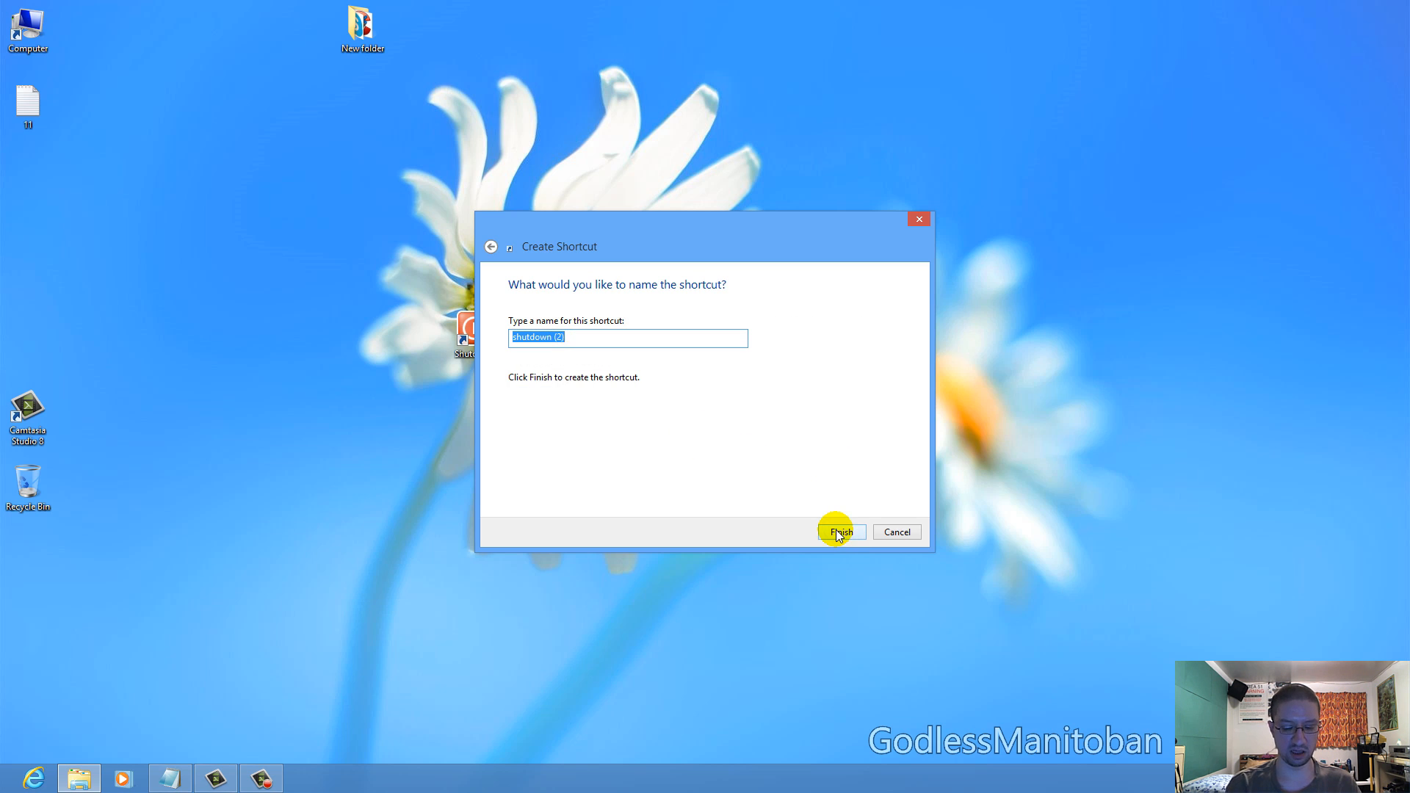
text(Restart)
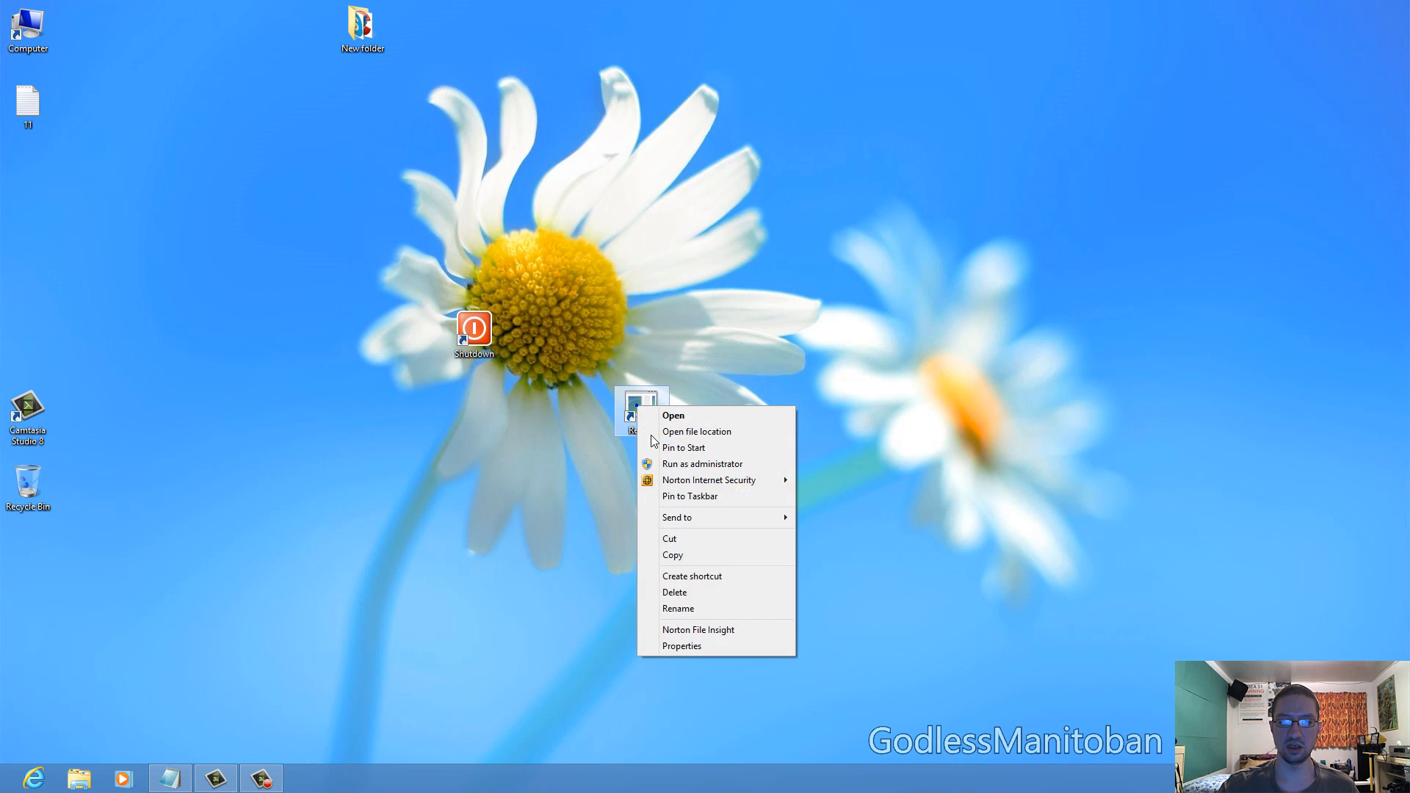
Step: Browse icons for the Restart shortcut, then cancel to keep its original icon
click(682, 645)
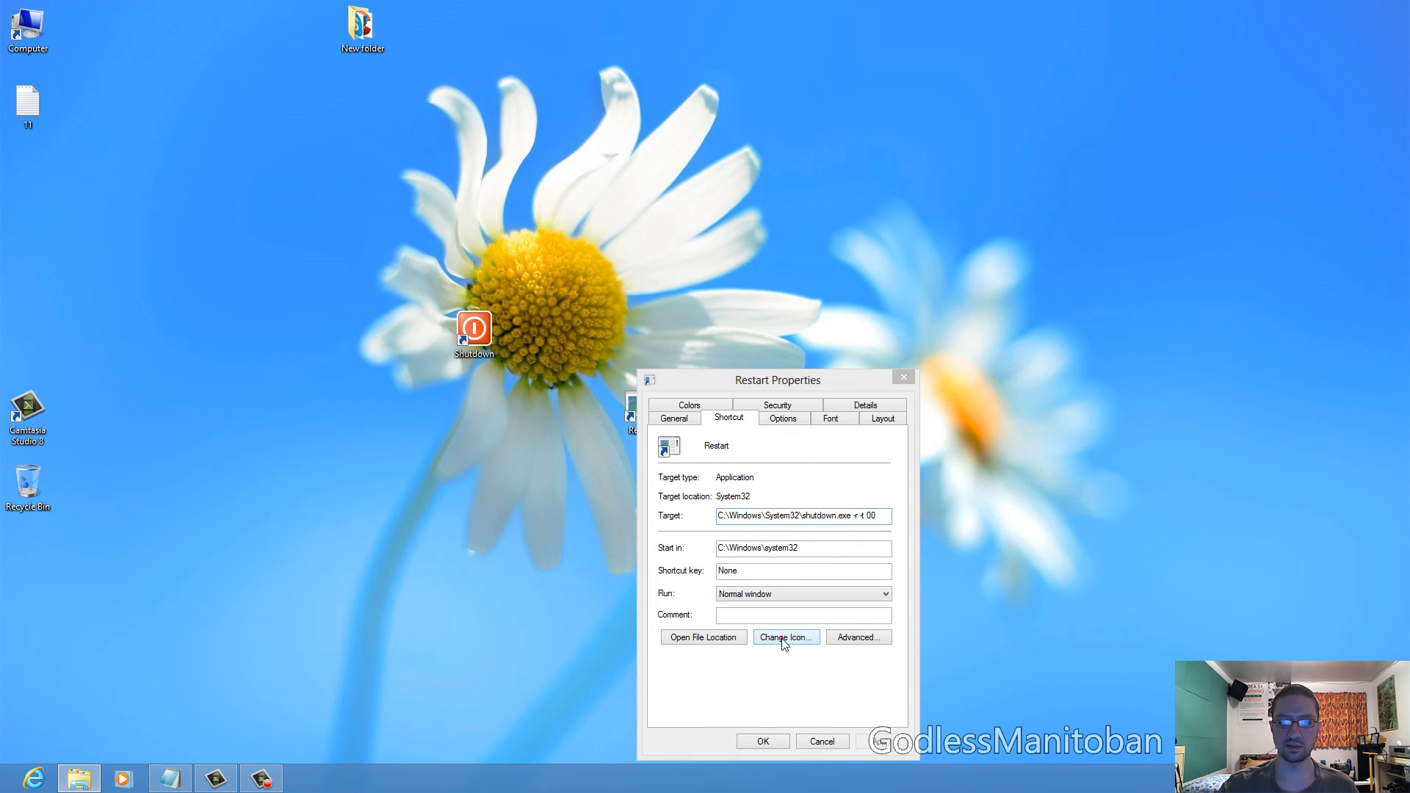
click(785, 637)
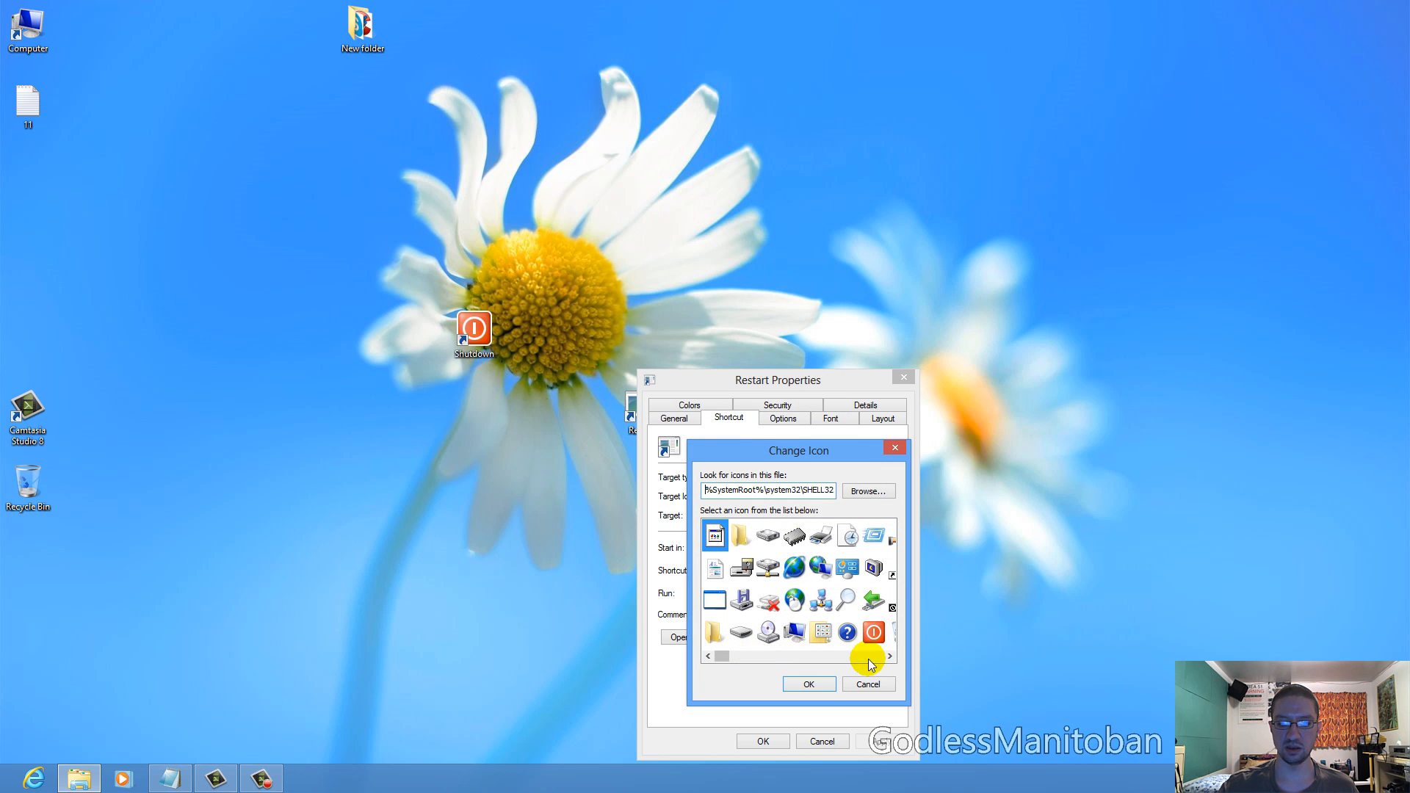
click(889, 656)
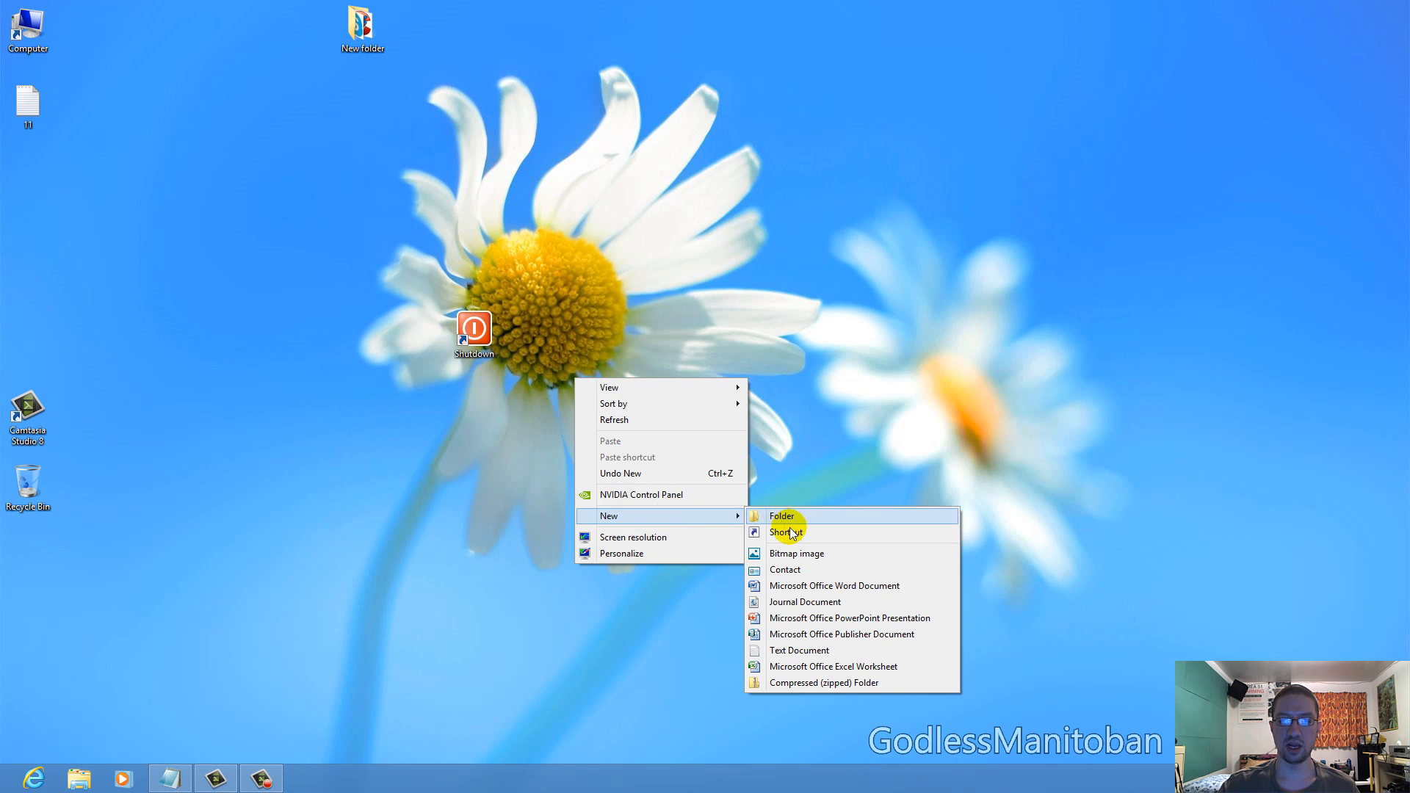
Step: Create a shortcut named Lock targeting 'Rundll32.exe User32.dll,LockWorkStation'
click(783, 531)
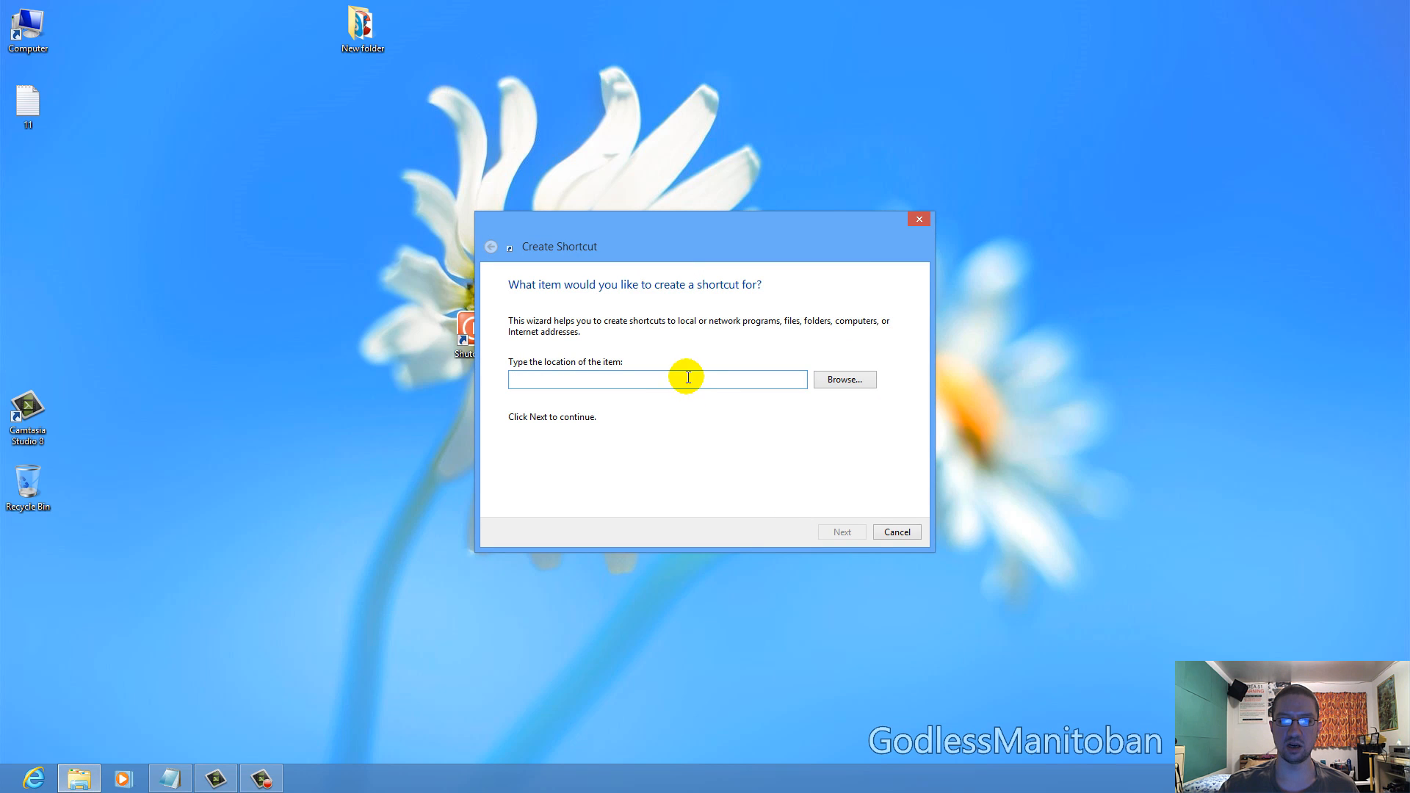
text(Rundll32.exe User32.dll,LockWorkStation)
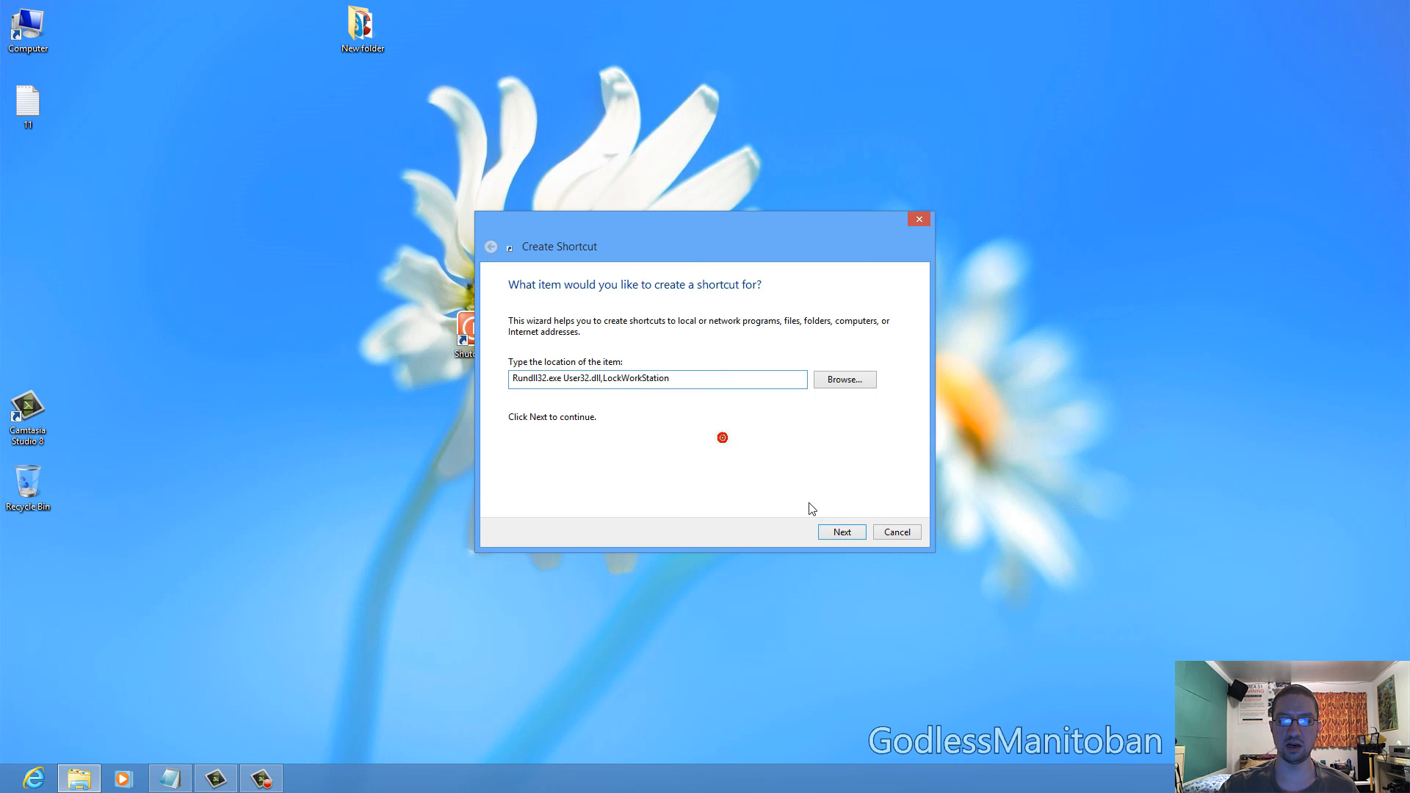
click(842, 531)
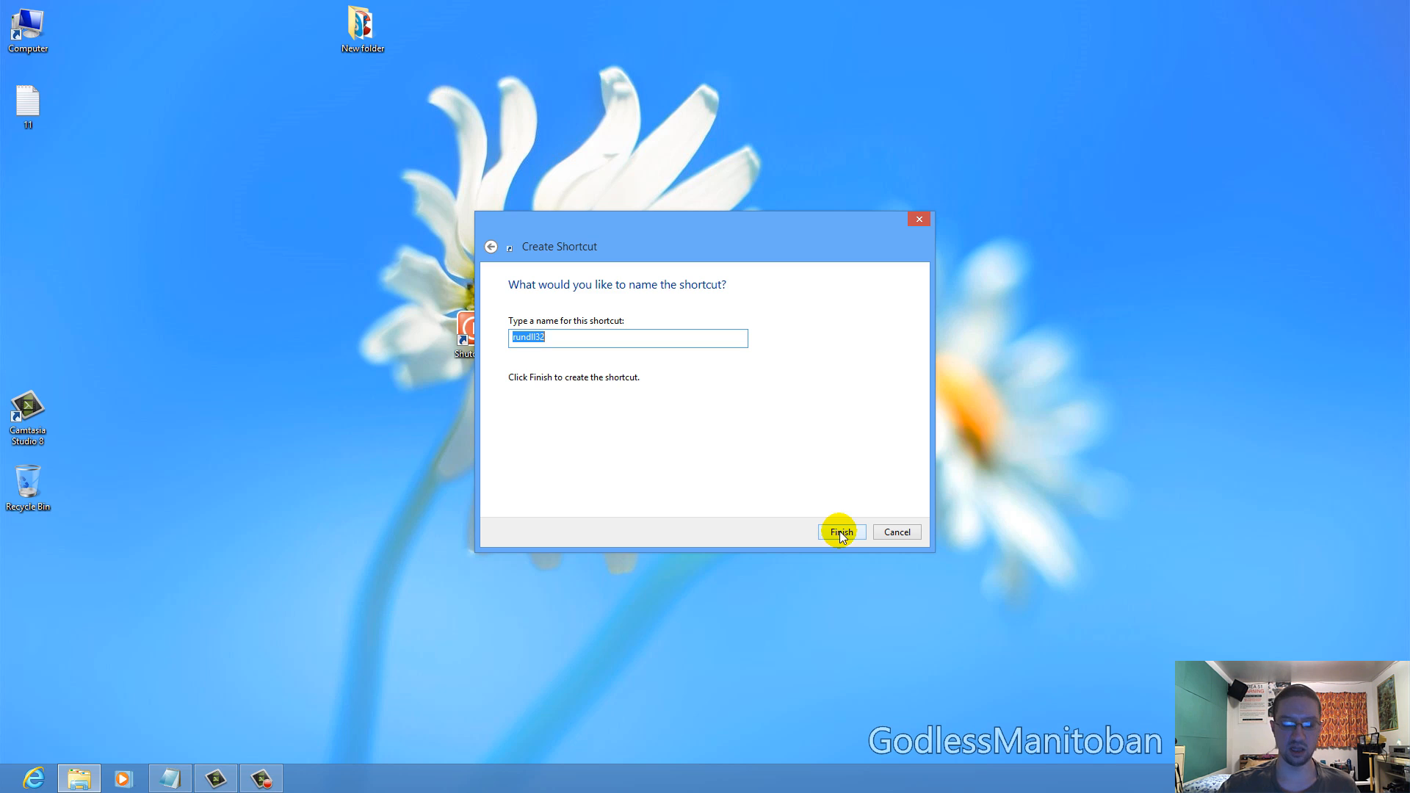
text(Lock)
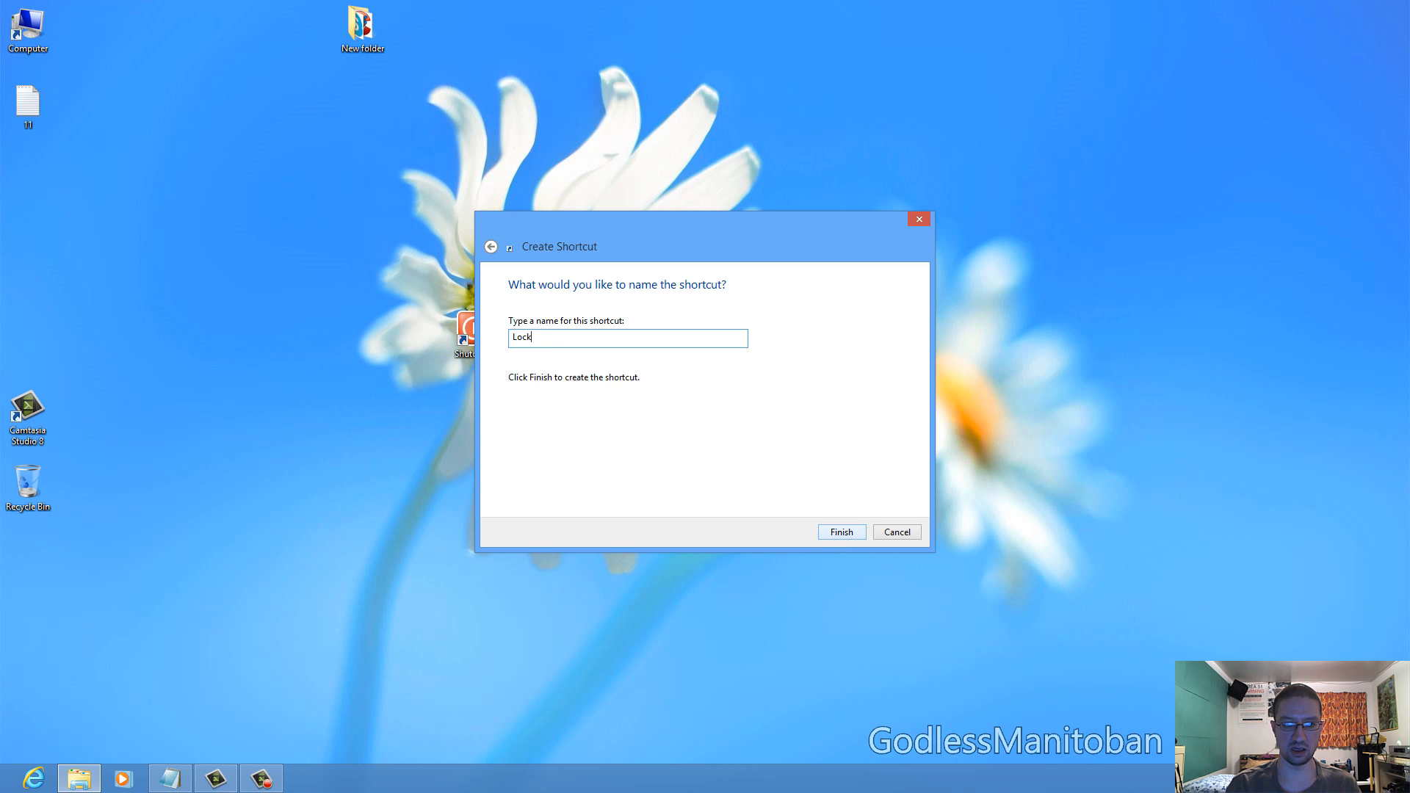
click(841, 531)
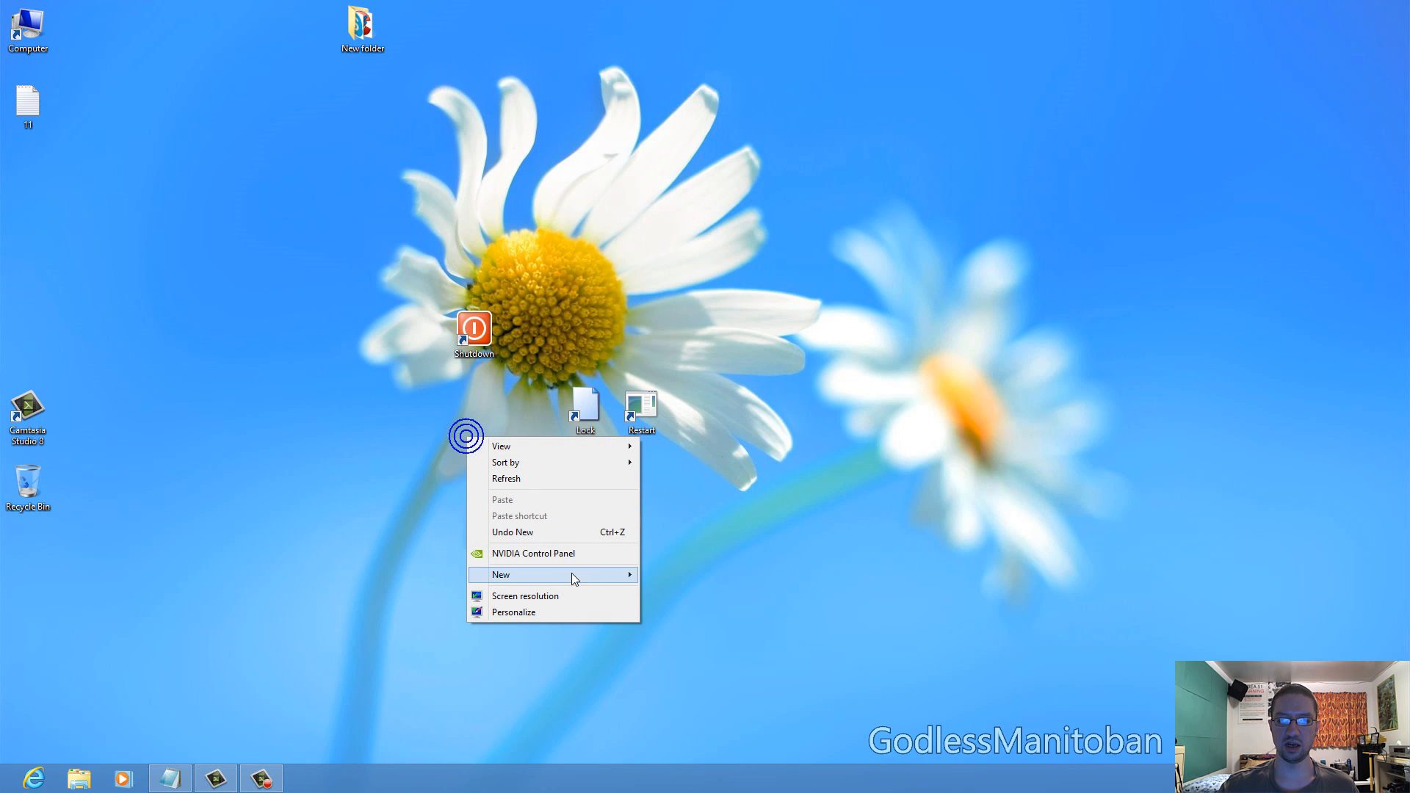
Step: Create a shortcut named Sleep targeting 'rundll32.exe powrprof.dll,SetSuspendState 0,1,0'
click(502, 574)
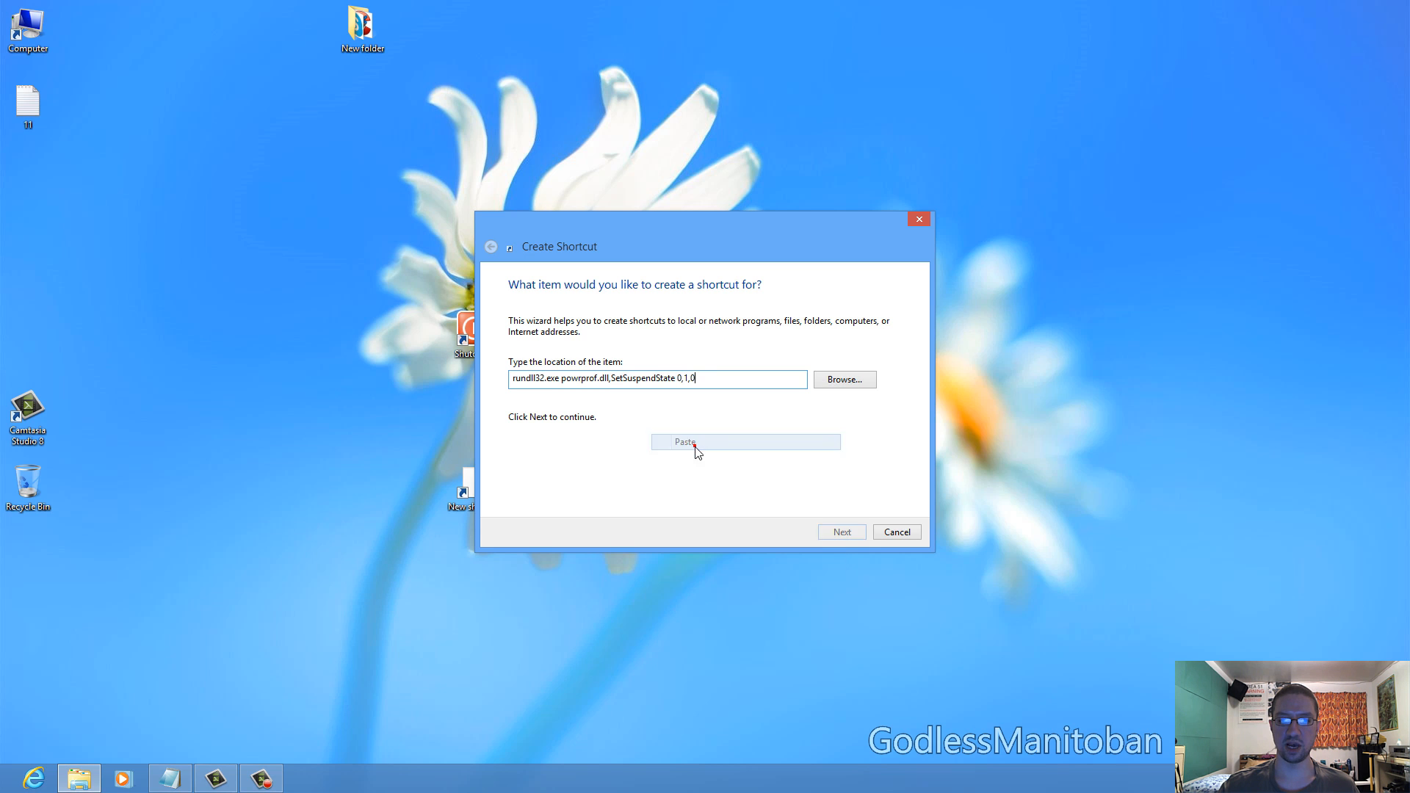
click(842, 531)
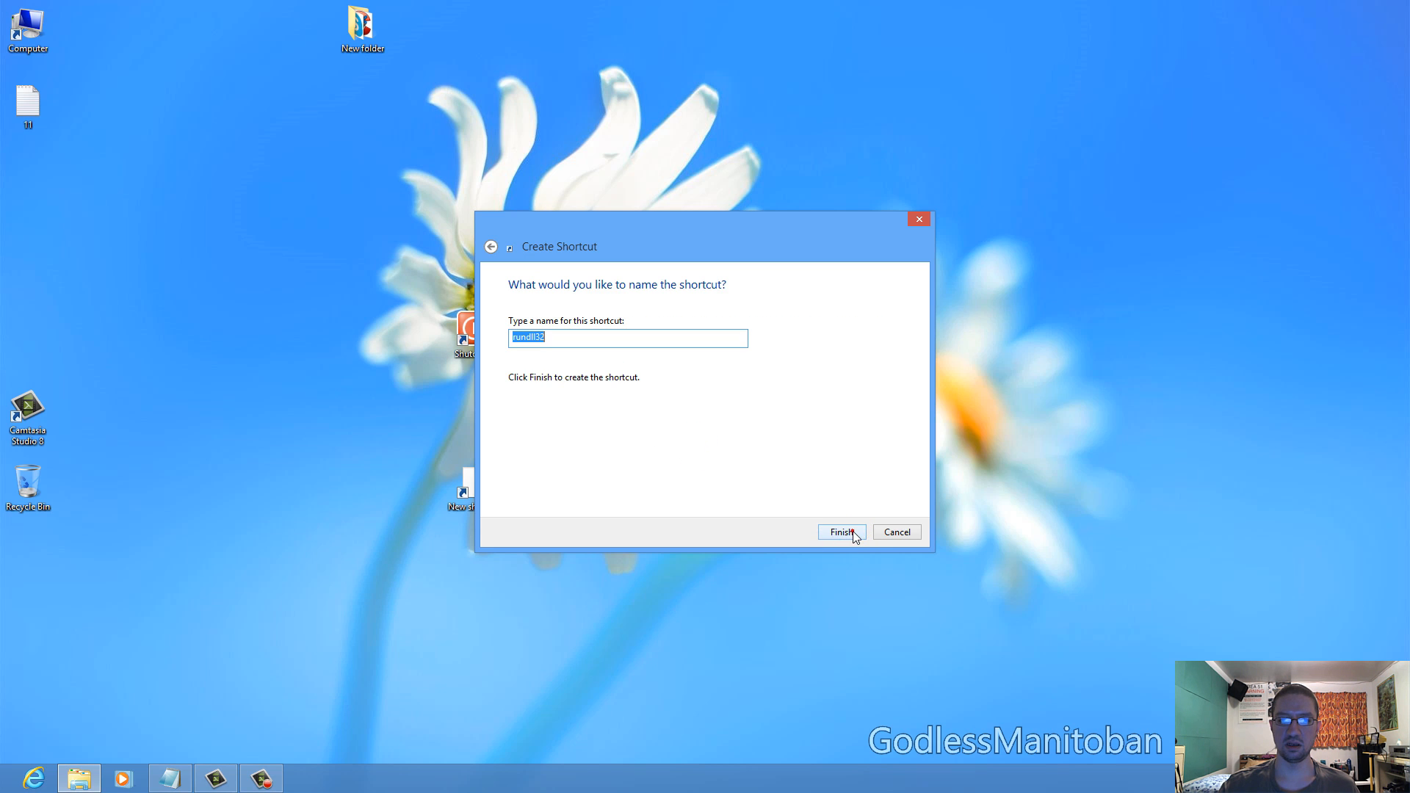
text(S)
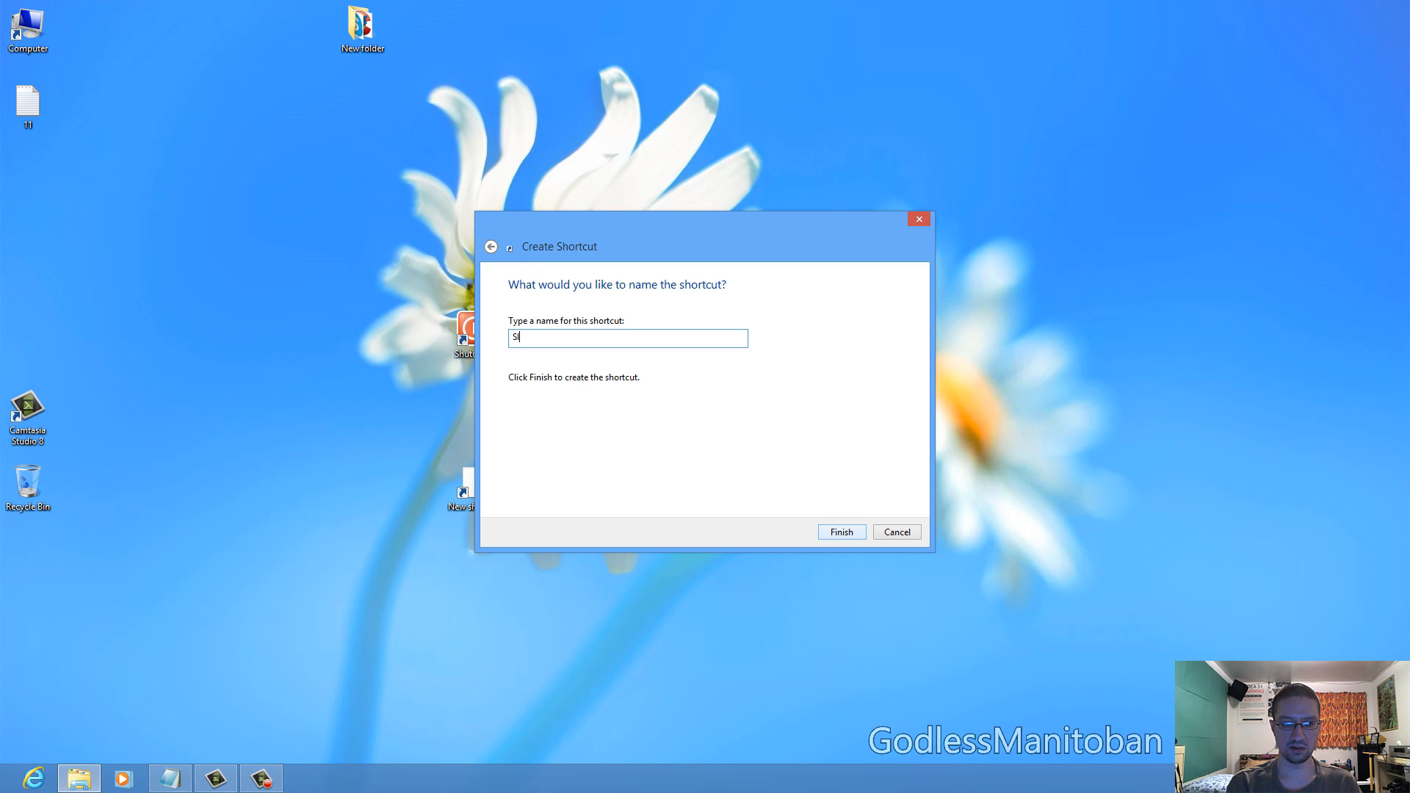
text(leep)
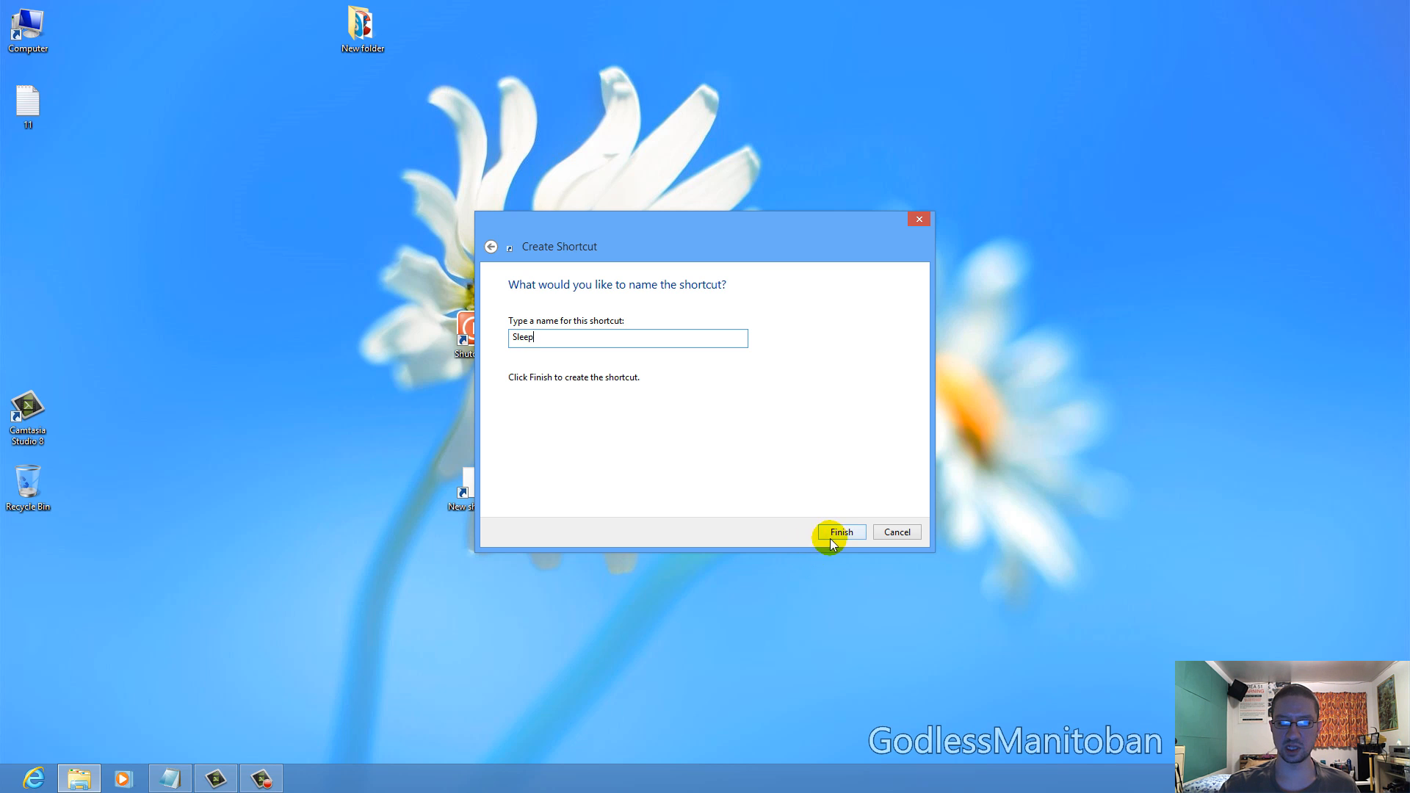
click(840, 532)
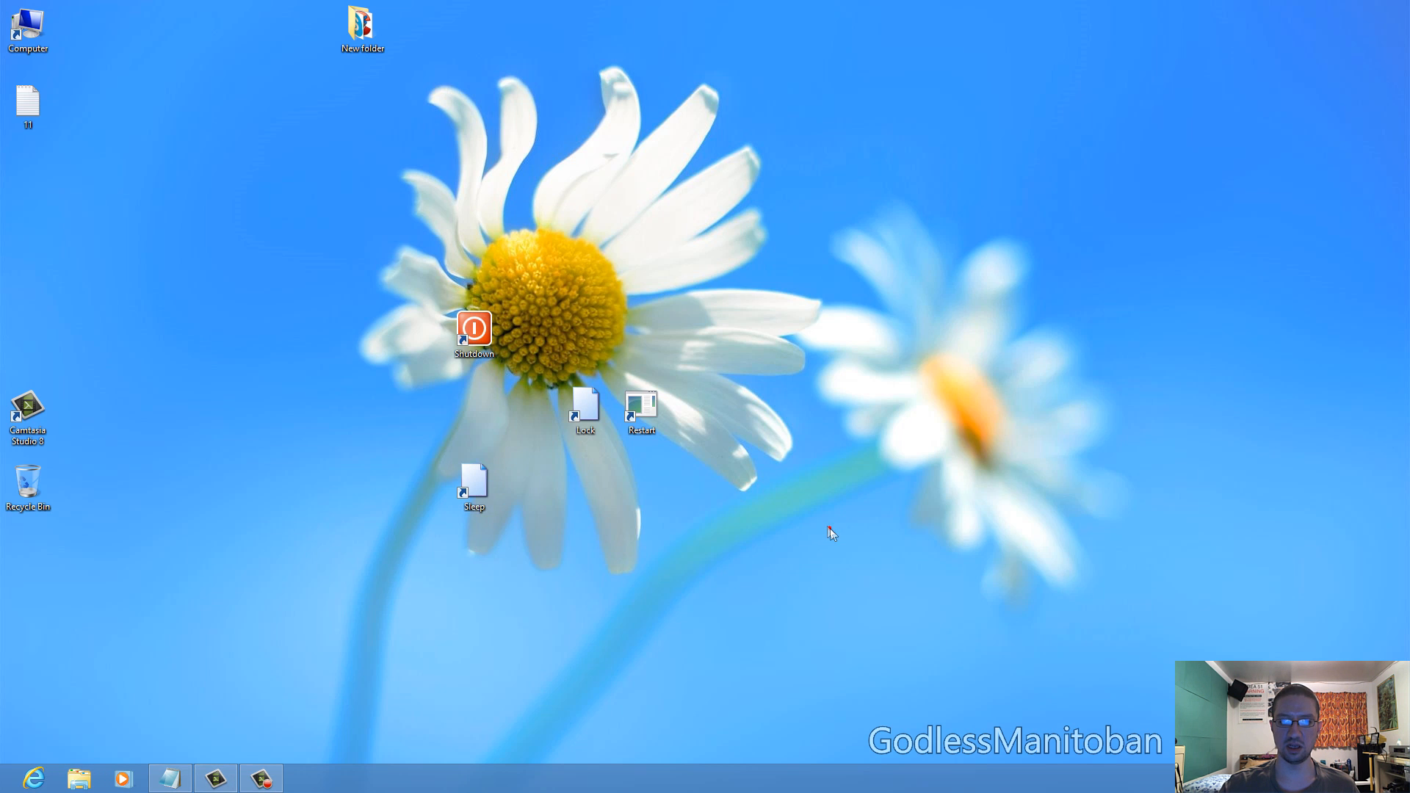
Step: Drag the shortcuts into one row: Sleep, Shutdown, Lock, Restart
drag(474, 328, 529, 405)
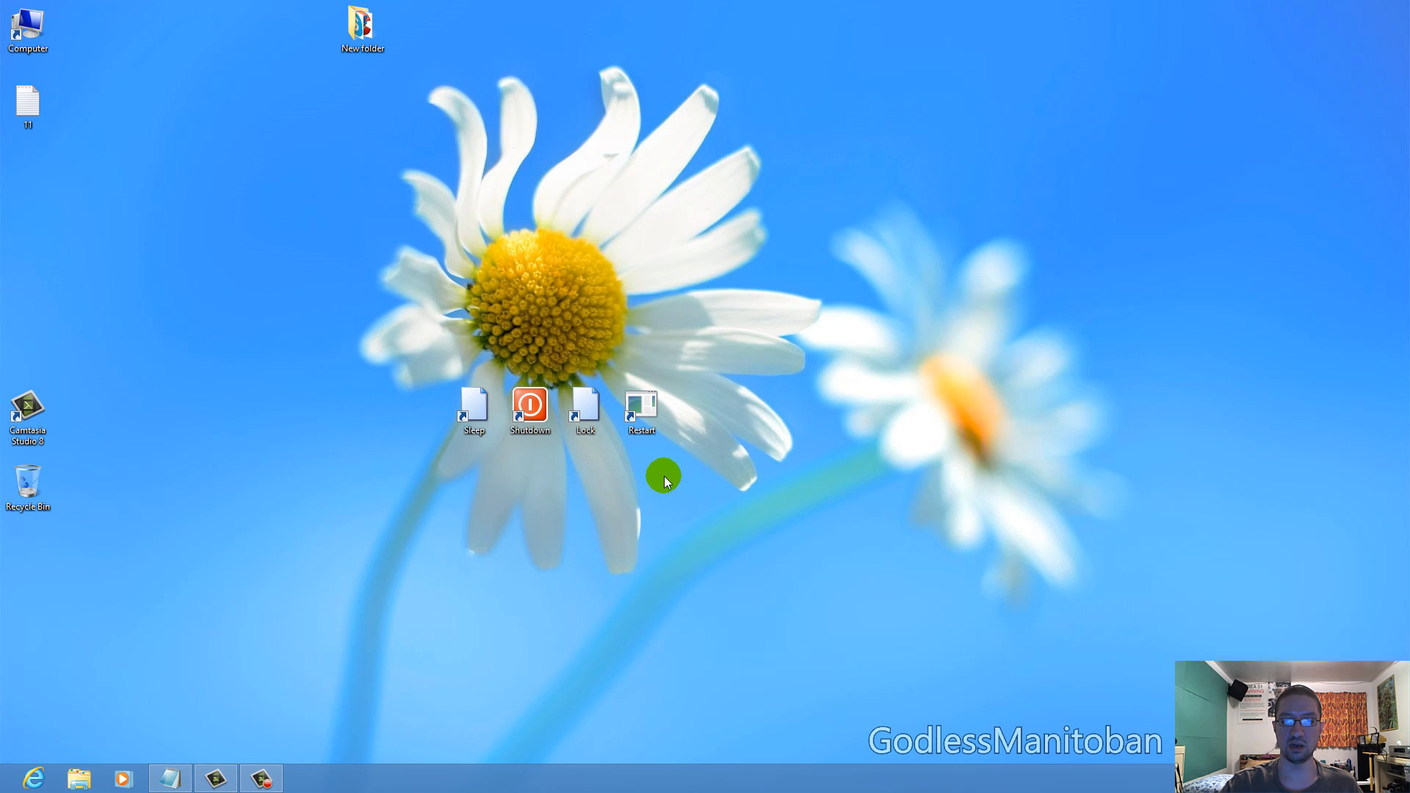
mouse_move(411, 777)
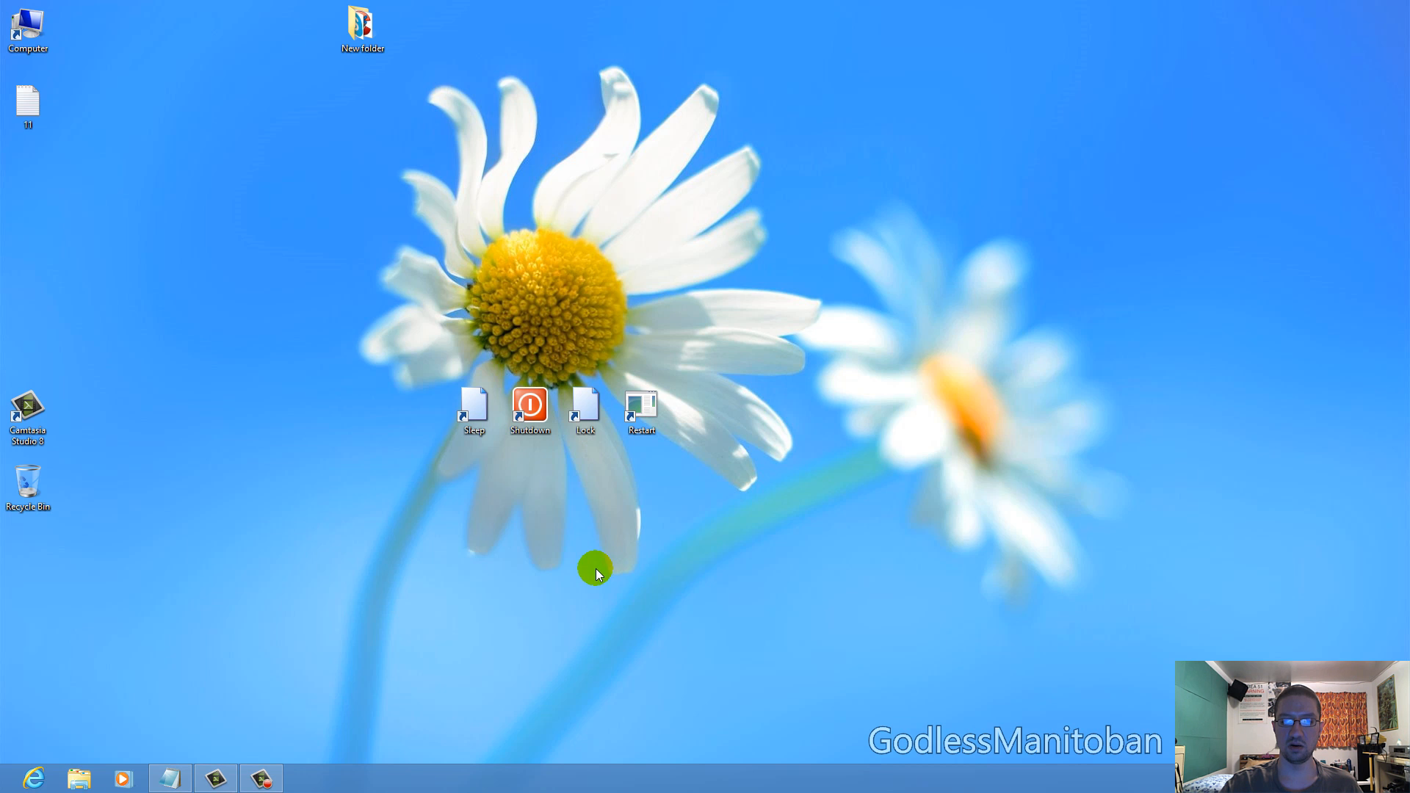
mouse_move(584, 460)
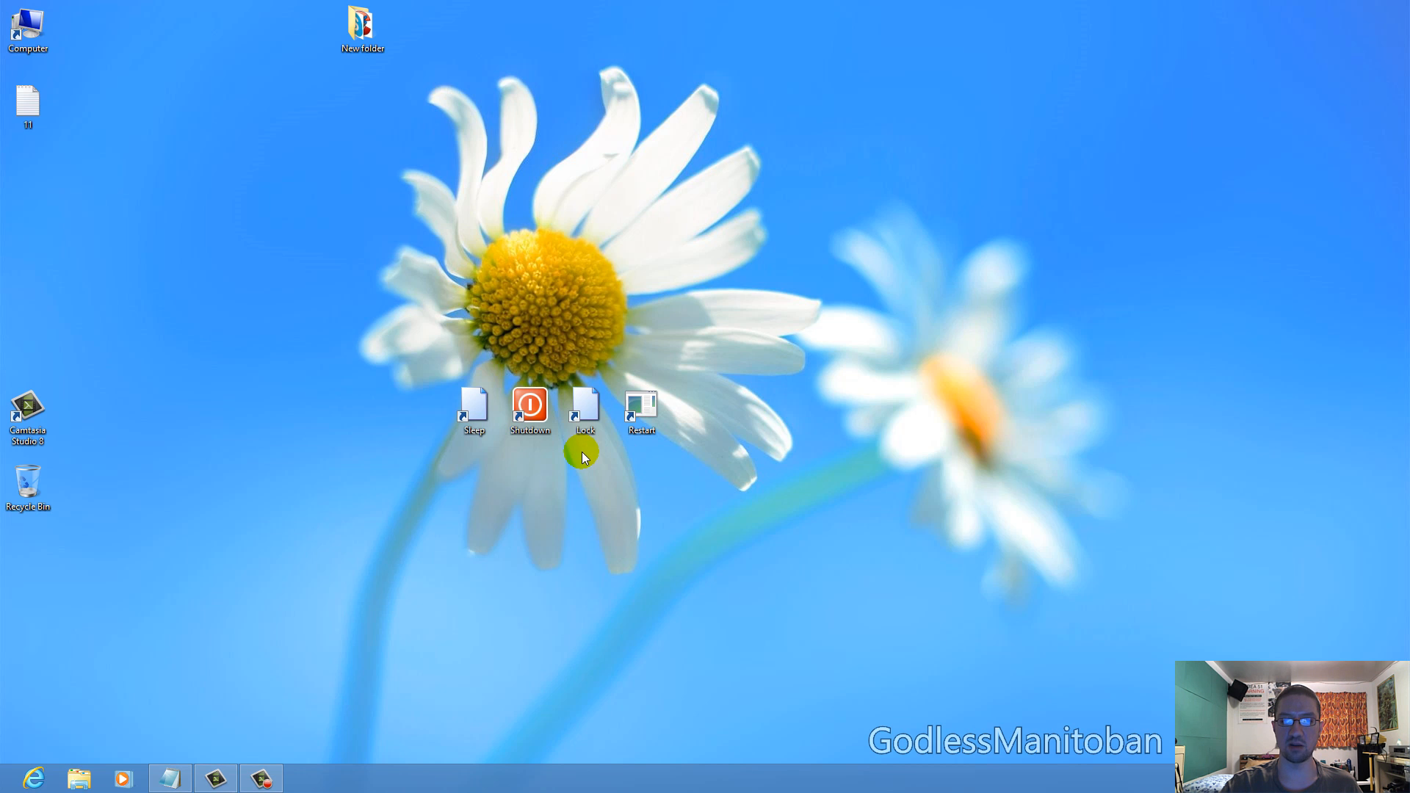
mouse_move(1027, 290)
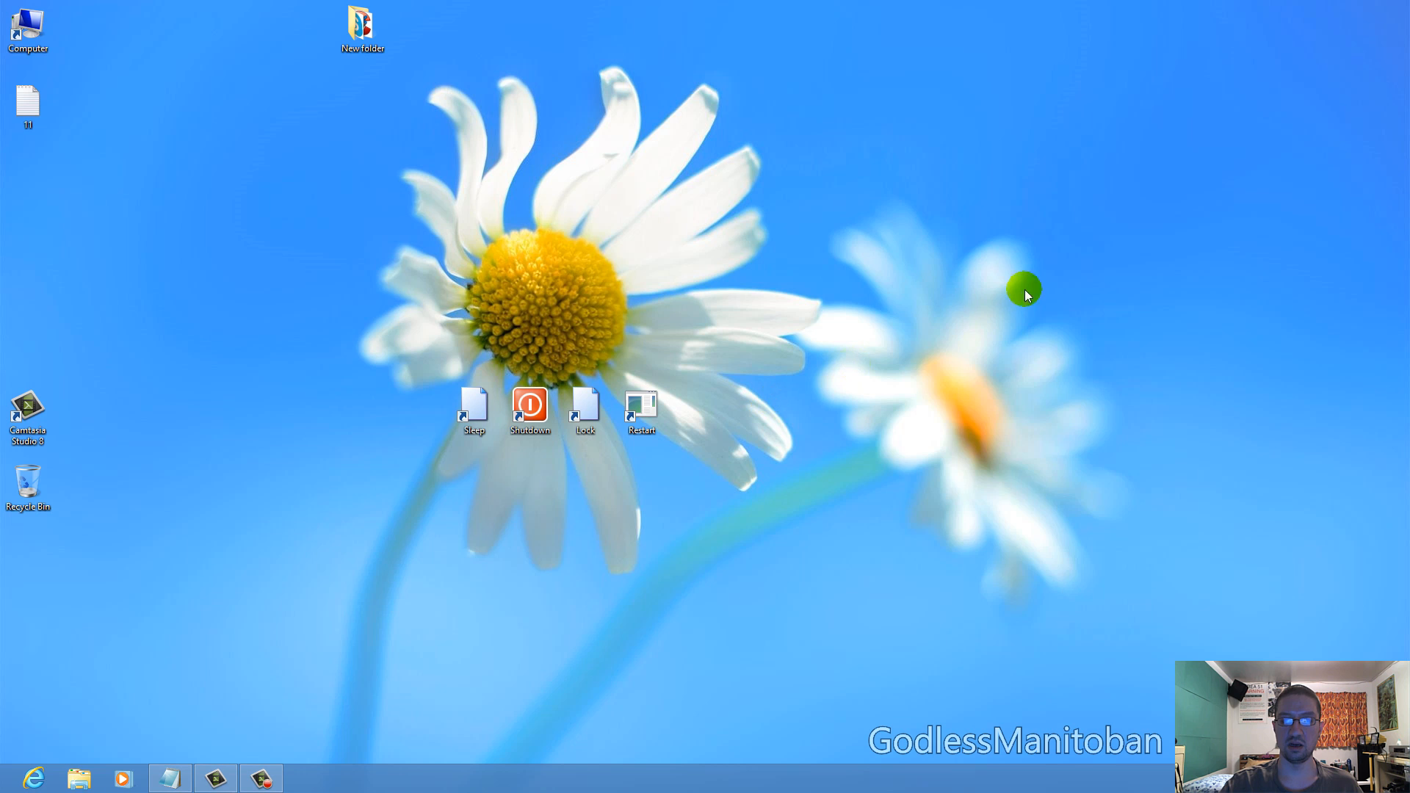
mouse_move(822, 327)
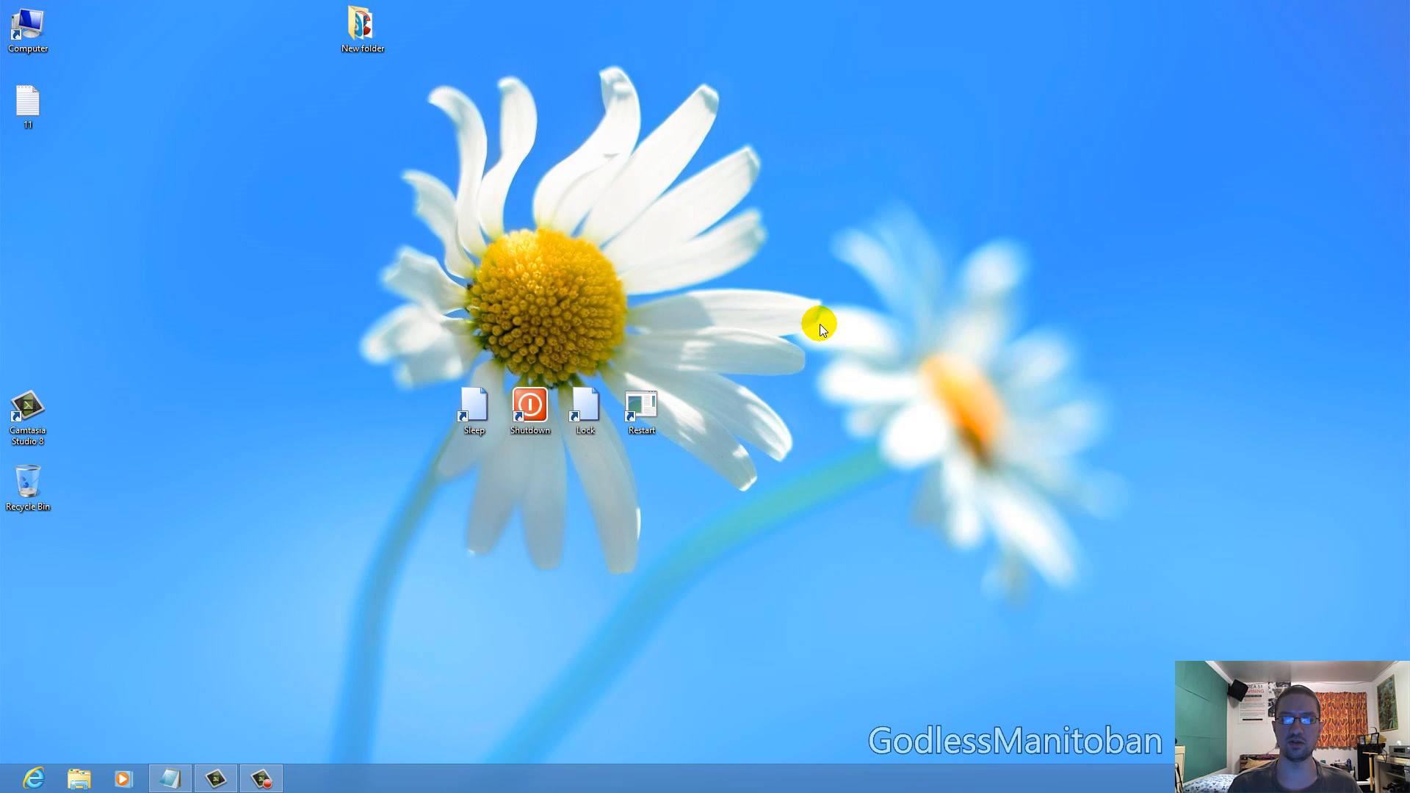
mouse_move(773, 366)
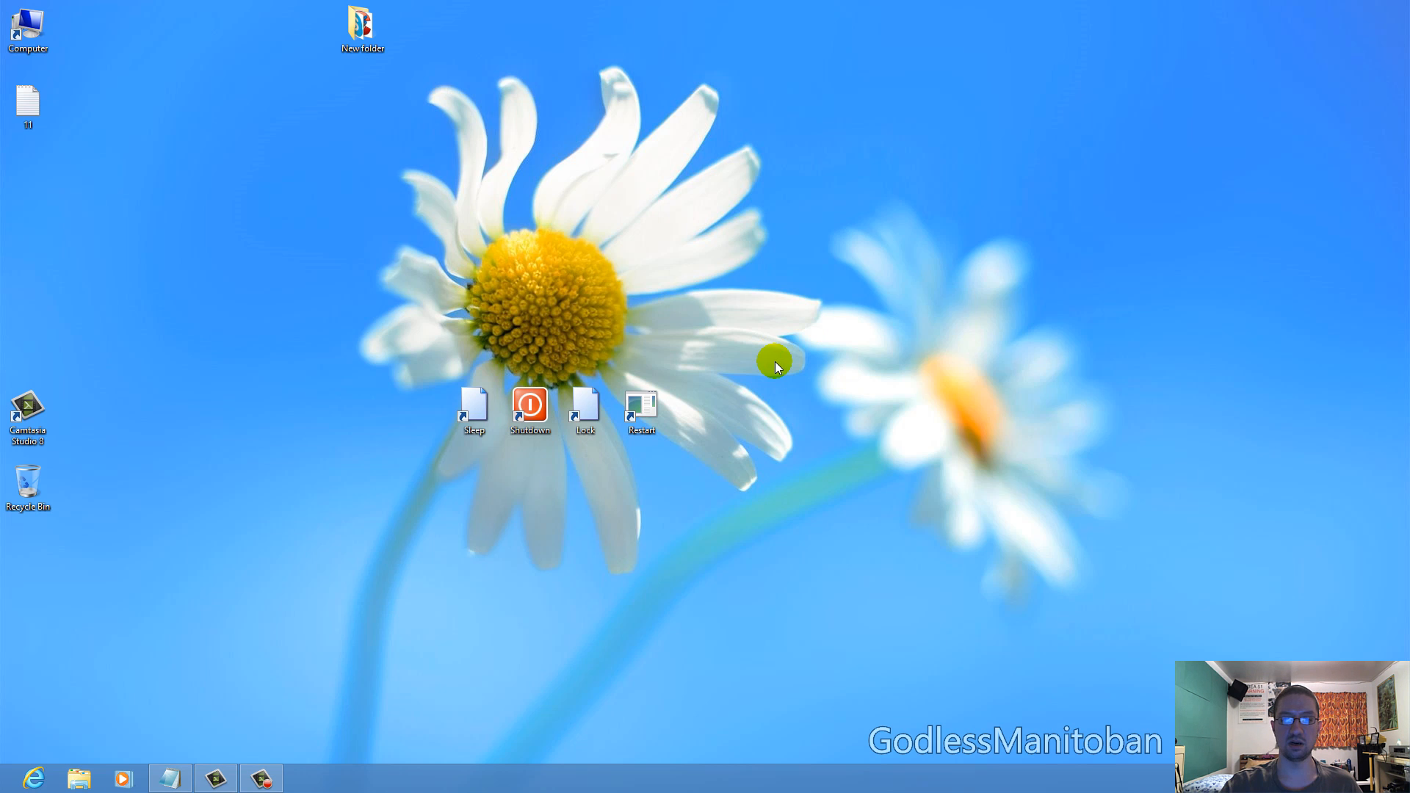